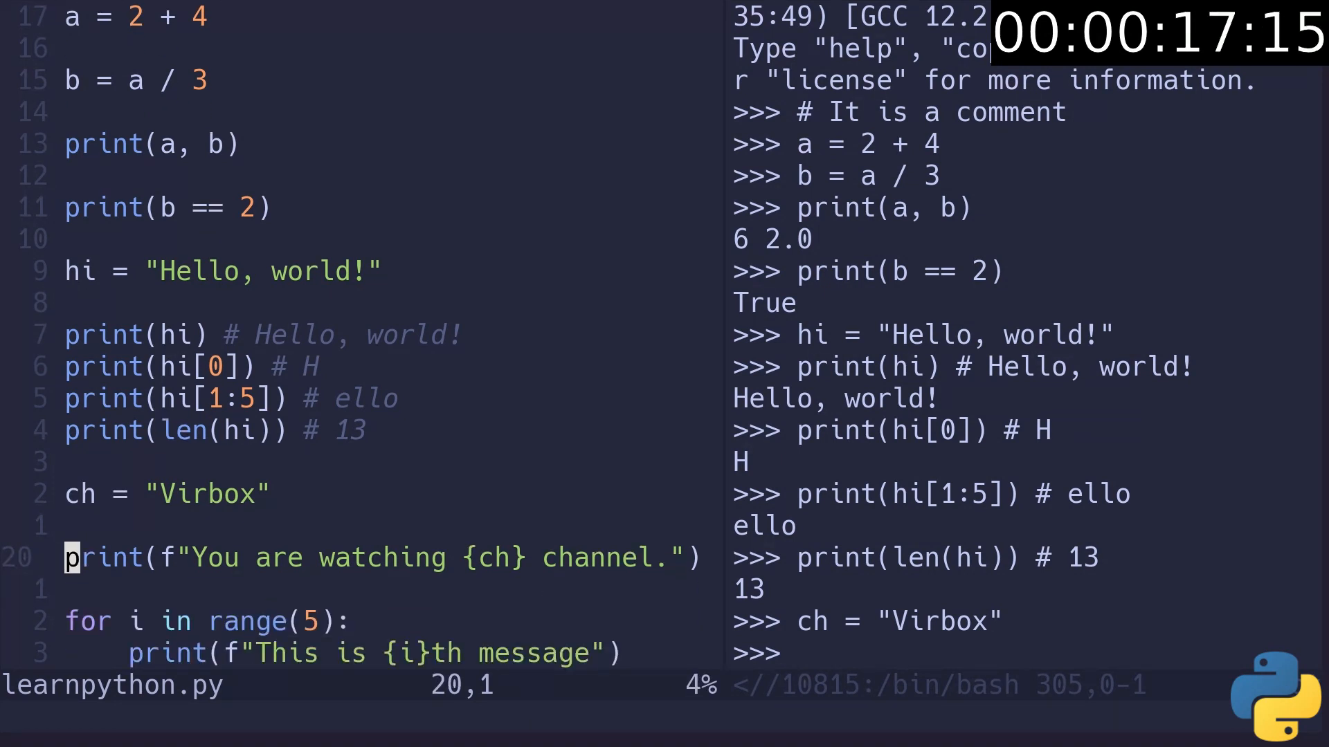
# - Run the f-string greeting with .upper(), then the print(arr) and nums['two'] lines in the REPL
pyautogui.press('Return')
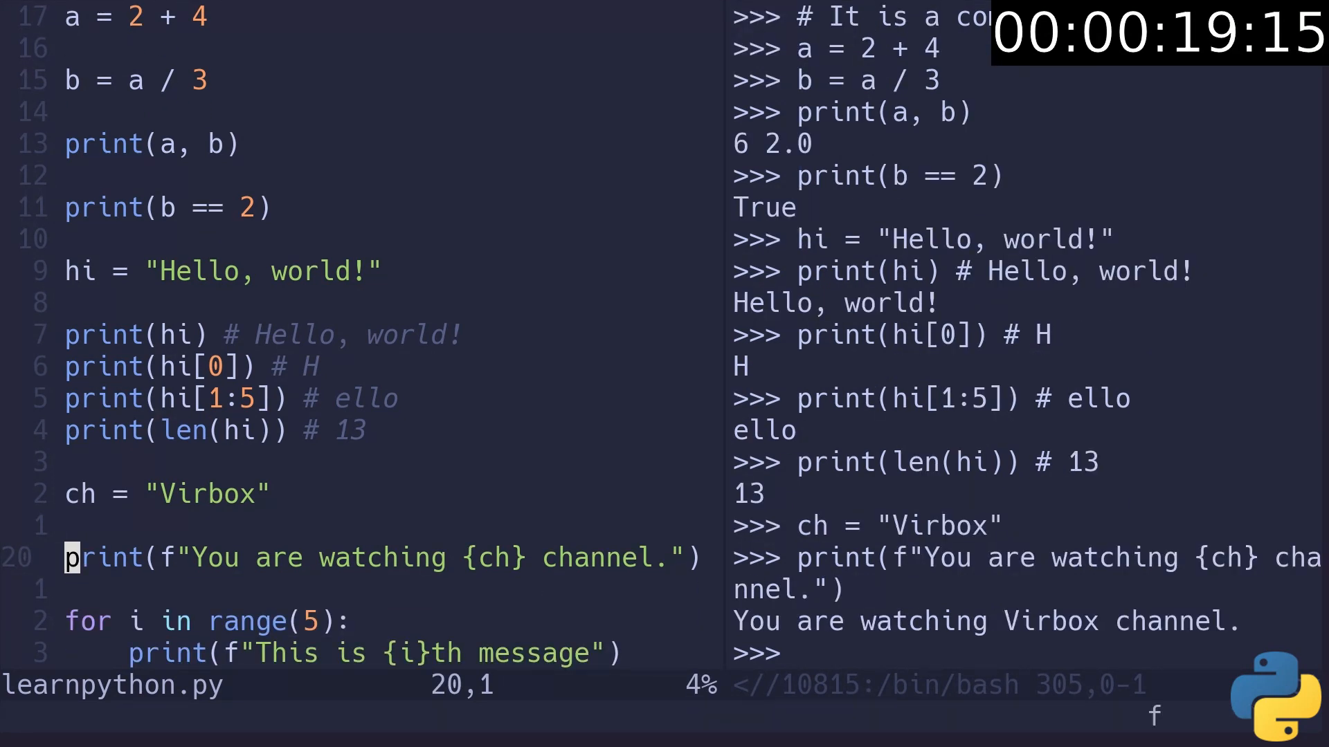
pyautogui.write('.upper()')
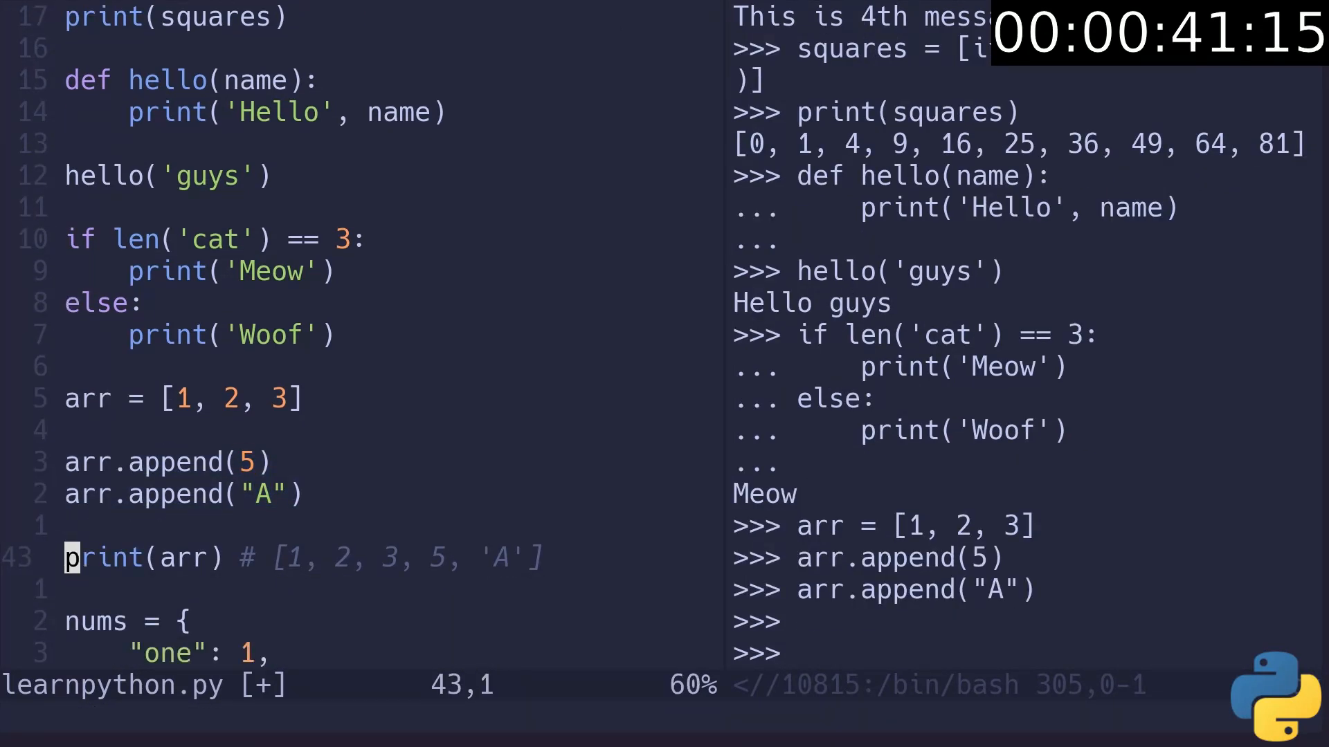
pyautogui.press('V')
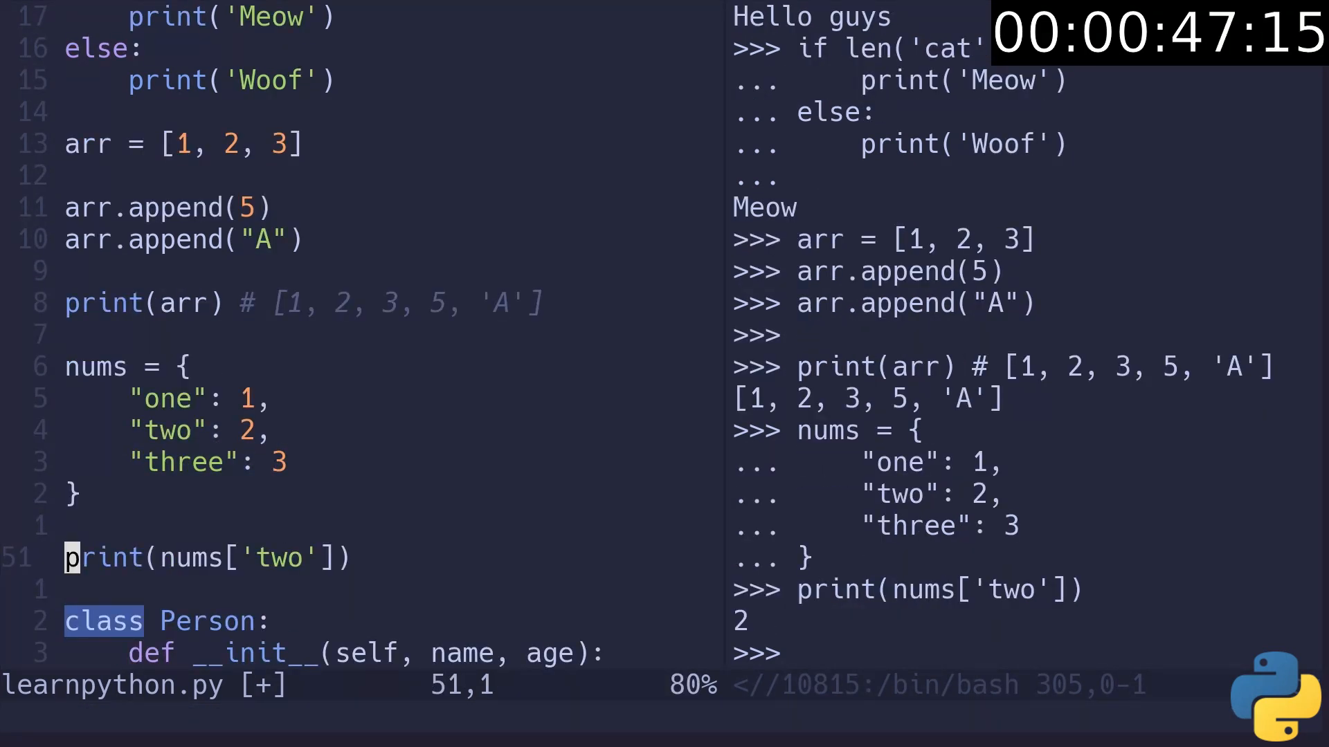
pyautogui.press('V')
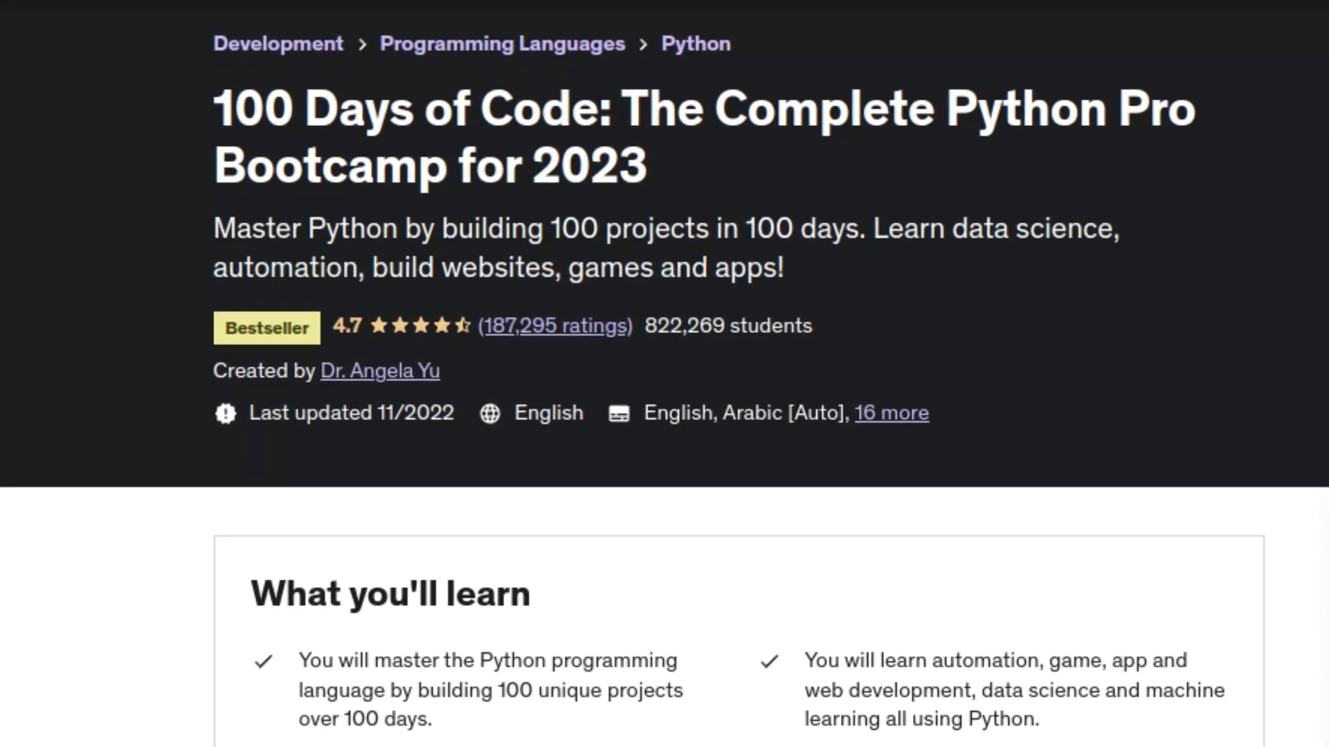
pyautogui.scroll(-3)
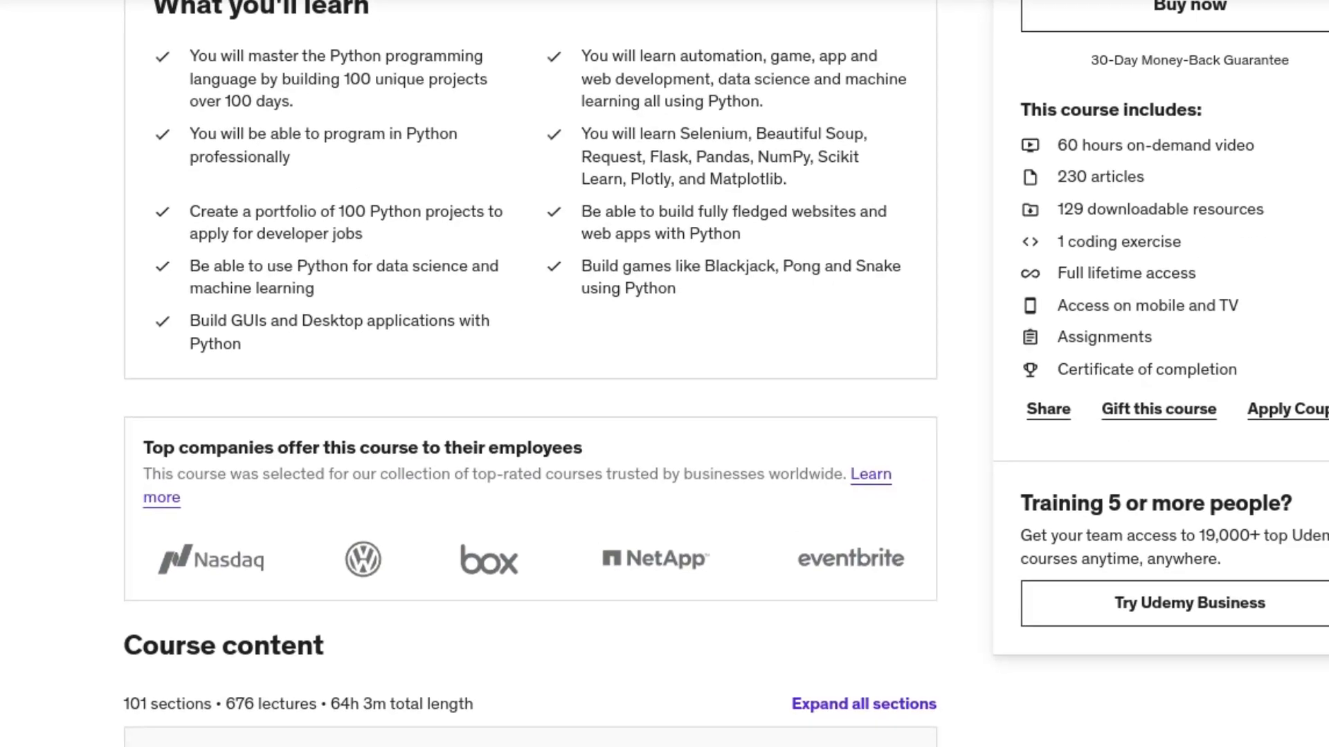
pyautogui.scroll(-3)
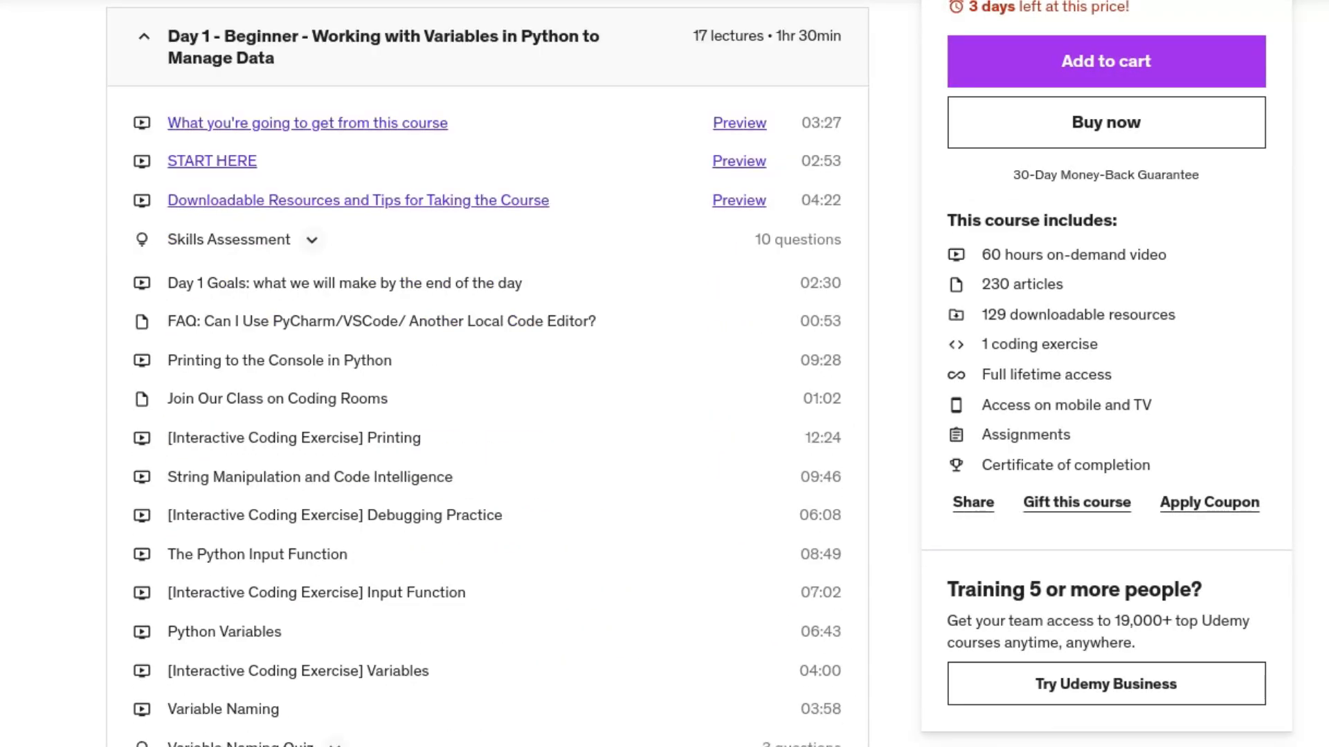
pyautogui.scroll(-3)
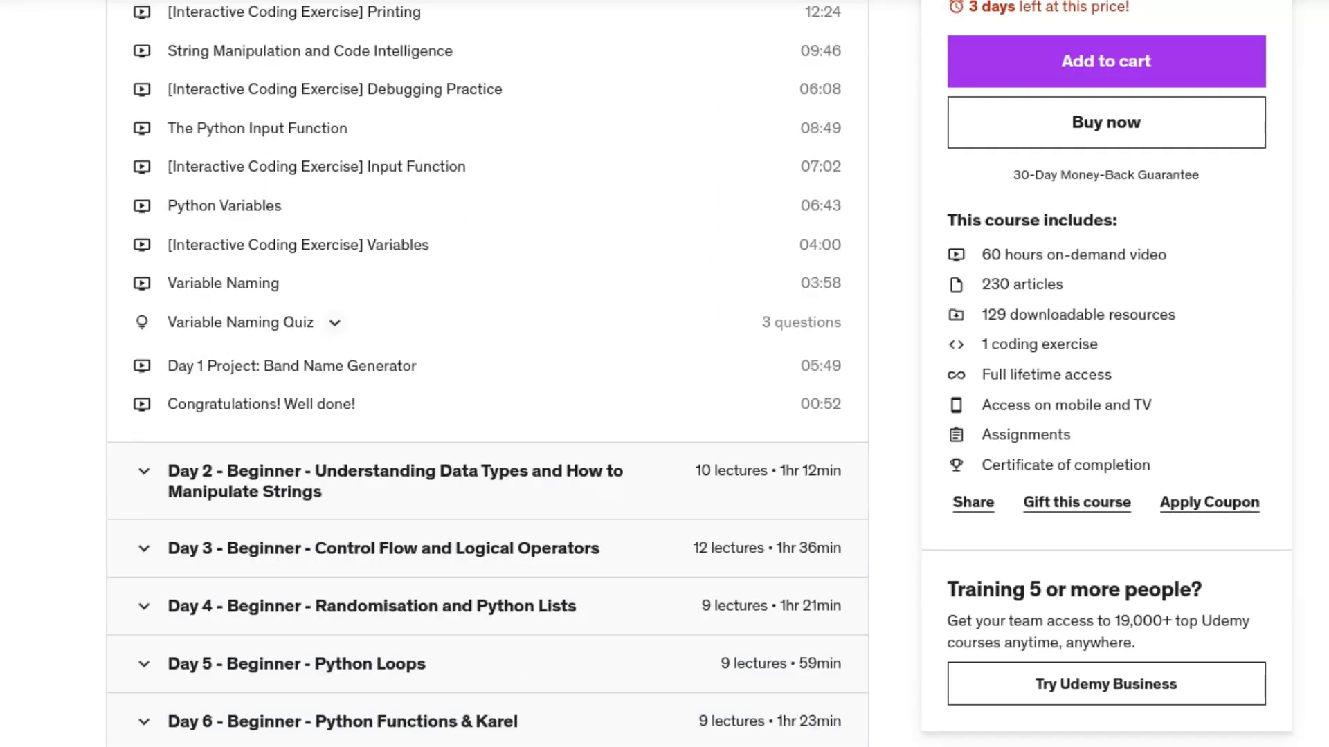
pyautogui.scroll(-3)
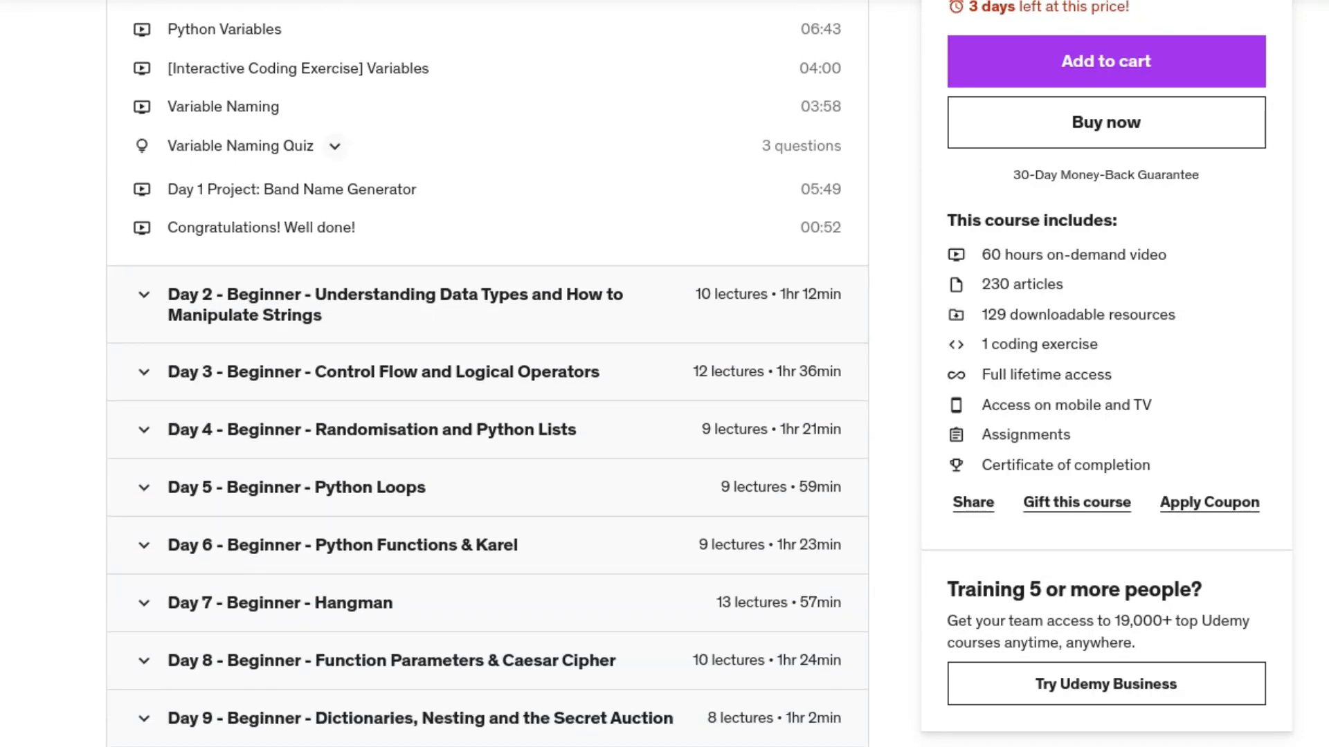
pyautogui.scroll(-3)
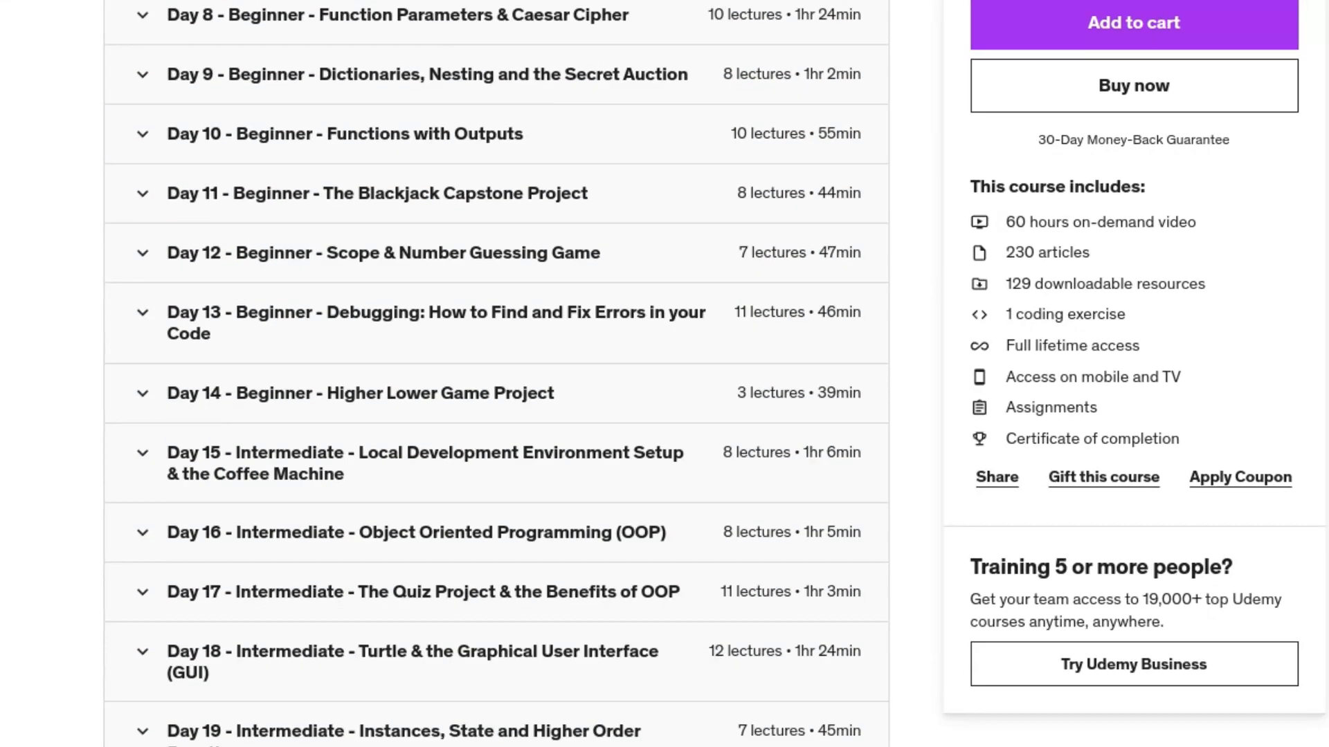
pyautogui.scroll(-3)
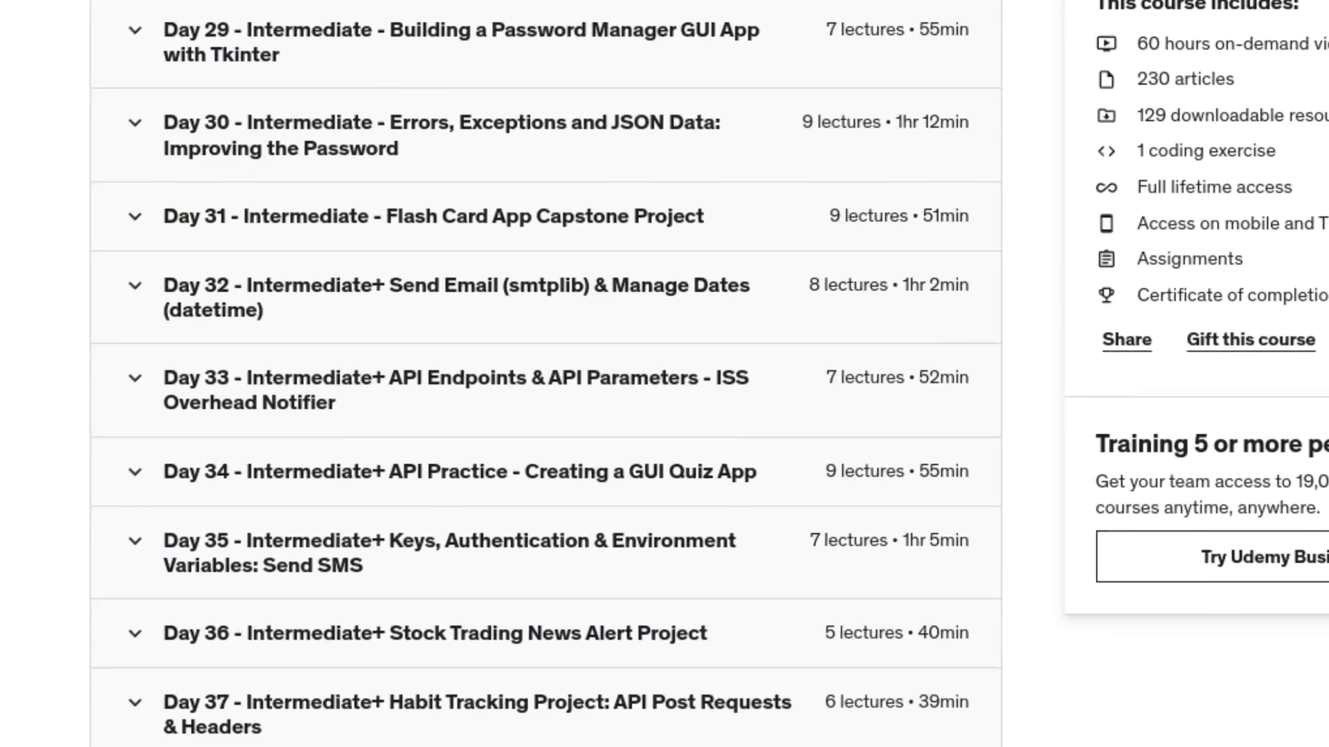
pyautogui.scroll(-3)
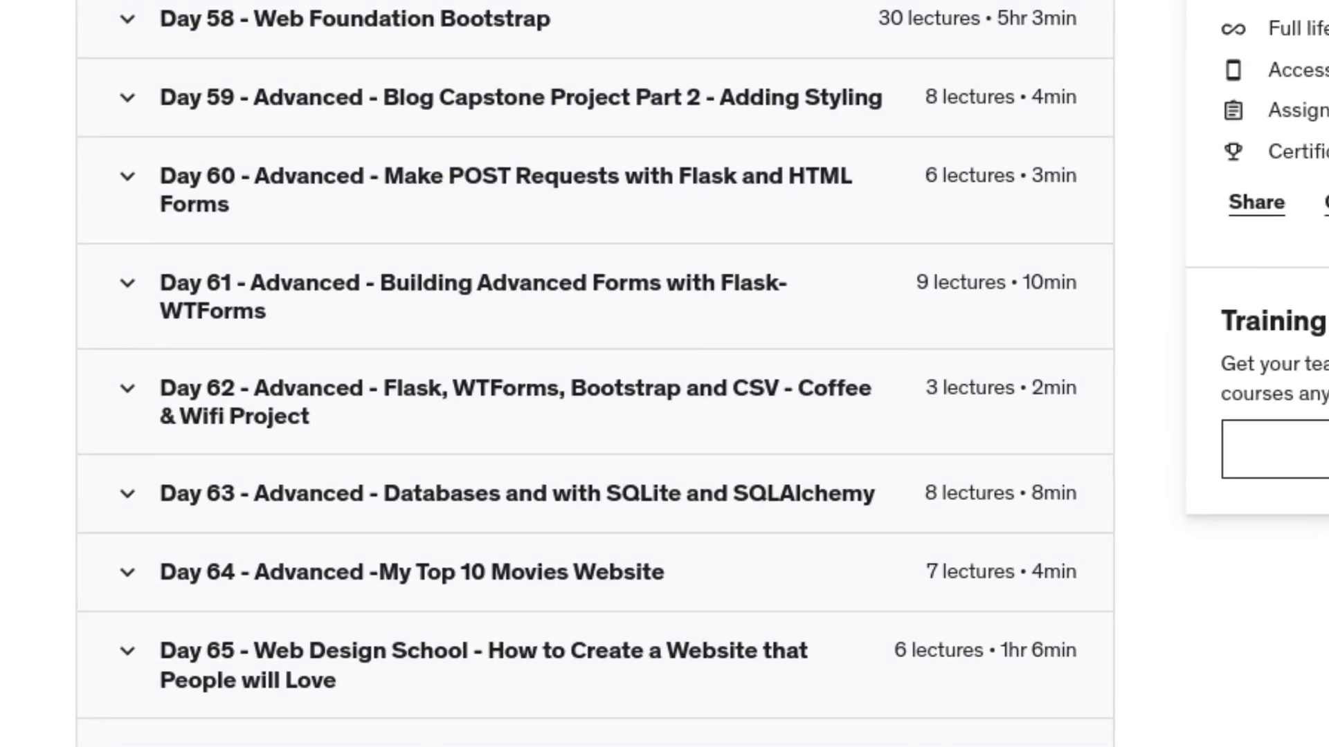
pyautogui.scroll(-3)
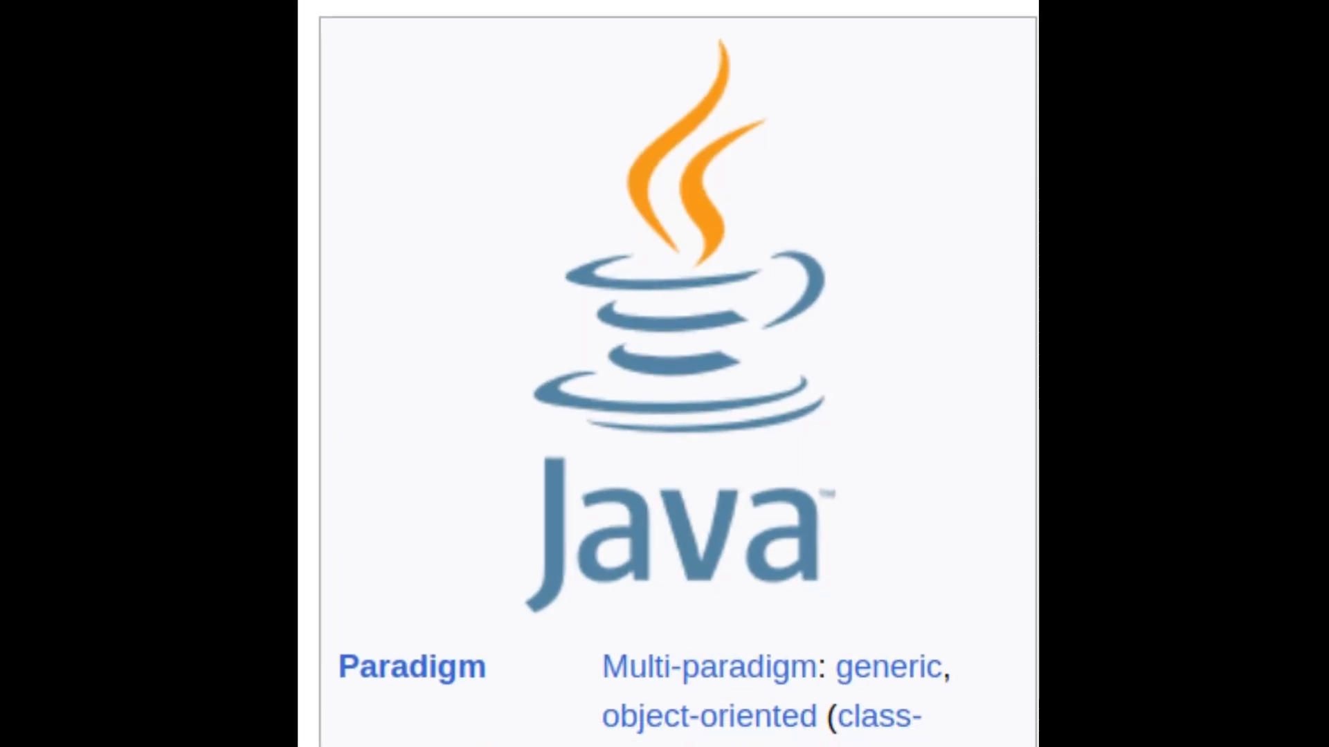
pyautogui.scroll(-3)
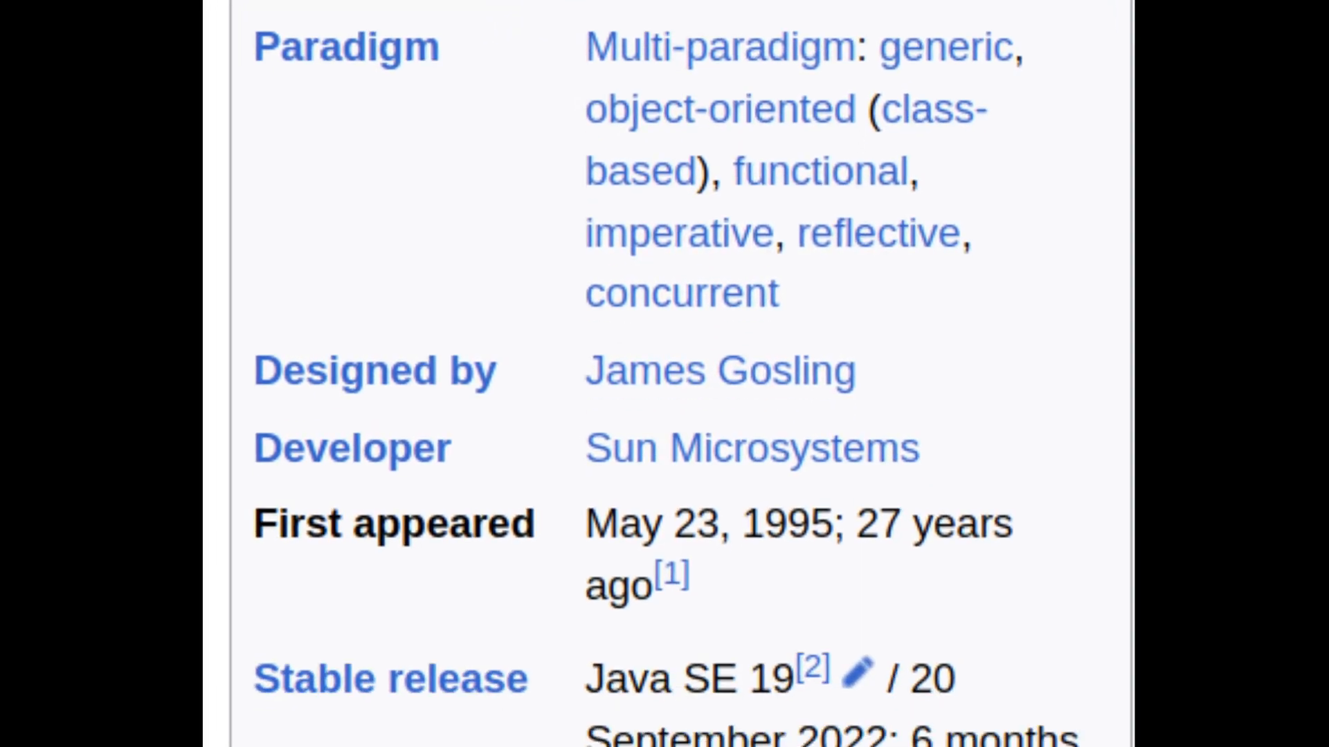
pyautogui.scroll(-3)
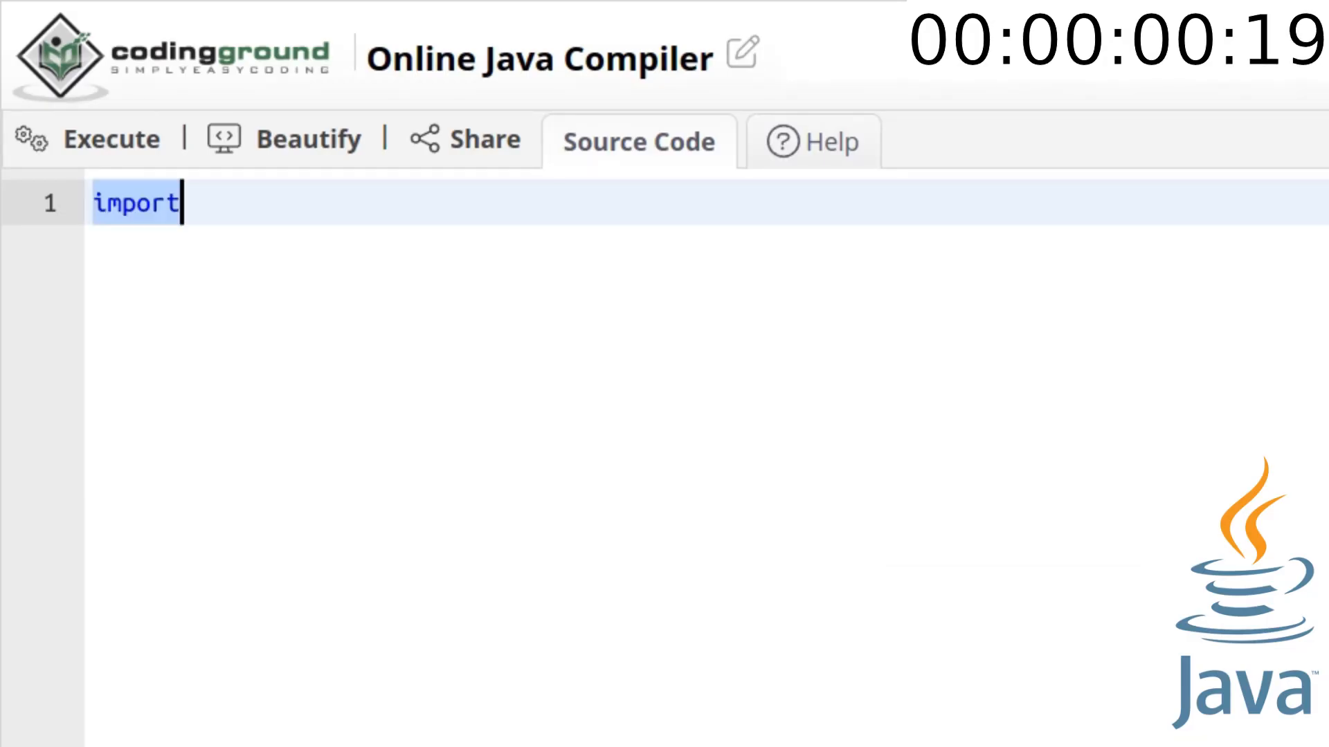
# - Write the HashMap import and HelloWorld main declaring int age = 99
pyautogui.write('java.util.HashMap;')
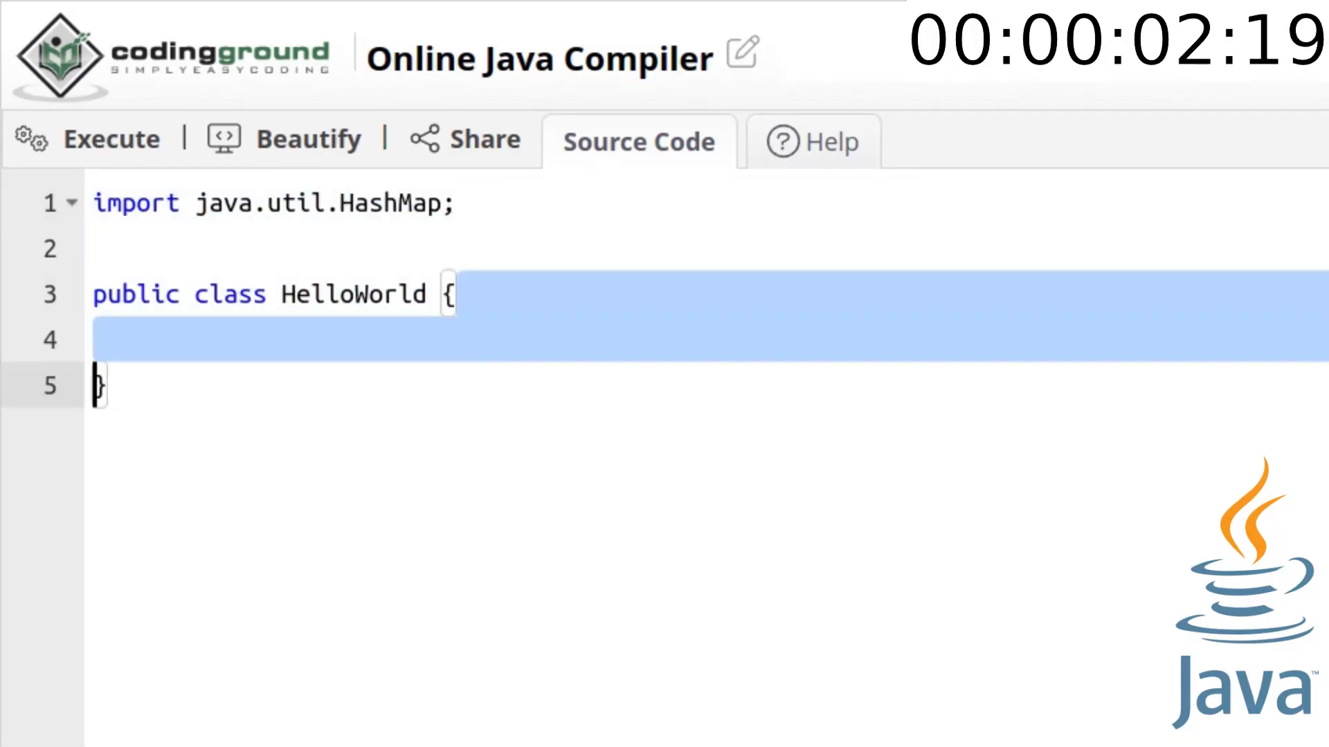
pyautogui.write('public static void main() {}')
pyautogui.write('System.out.println("Hello, World!");')
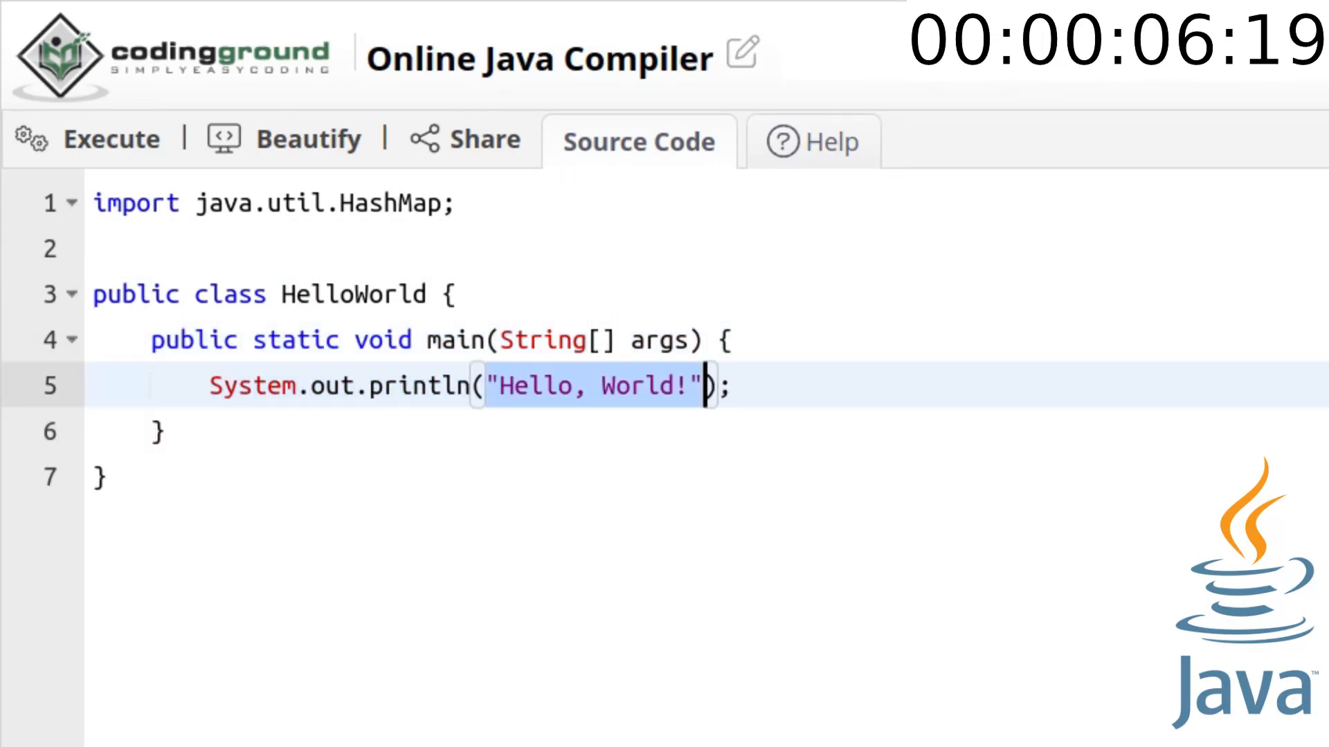
pyautogui.write('int age = 99;')
pyautogui.write('double')
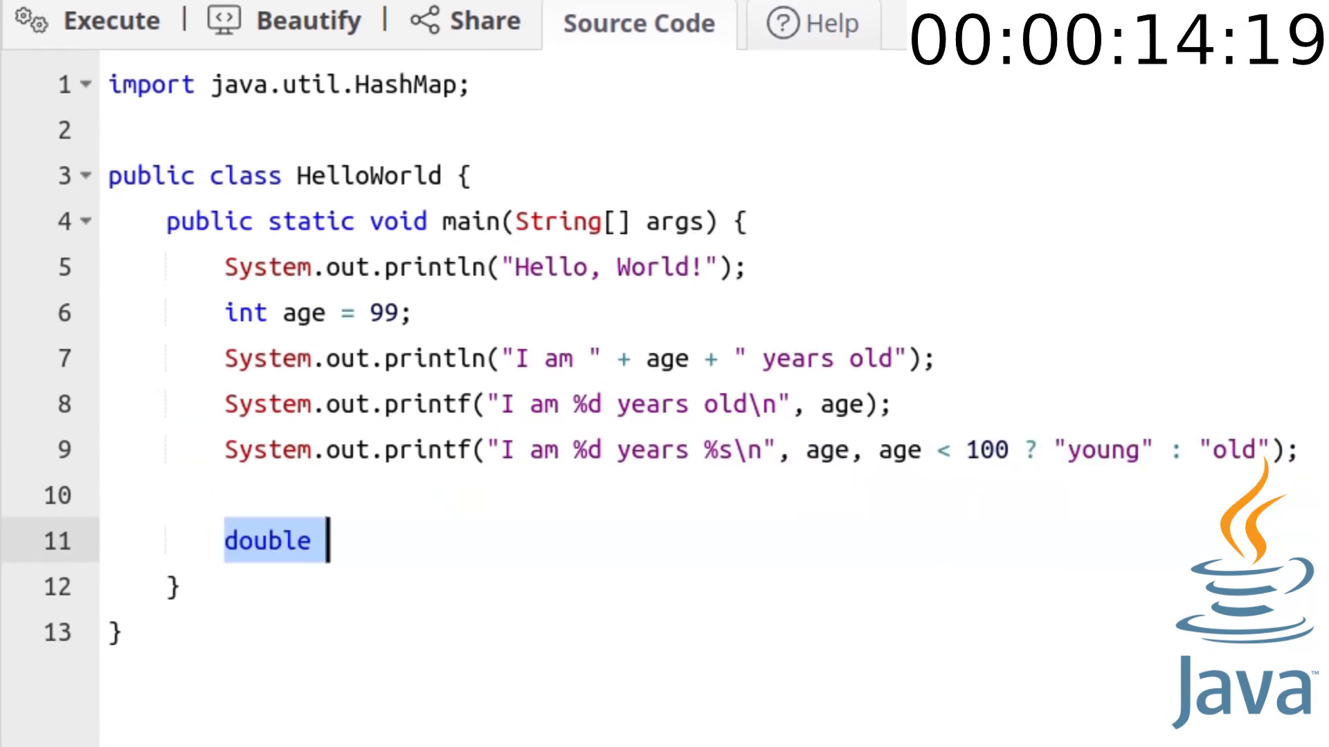
# - Add the coolnums array {3.14, 2.718, 1.41, 1.618}, print coolnums[1] and loop over it
pyautogui.write('coolnums[] = {3.14, 2.718, 1.41, 1.618};')
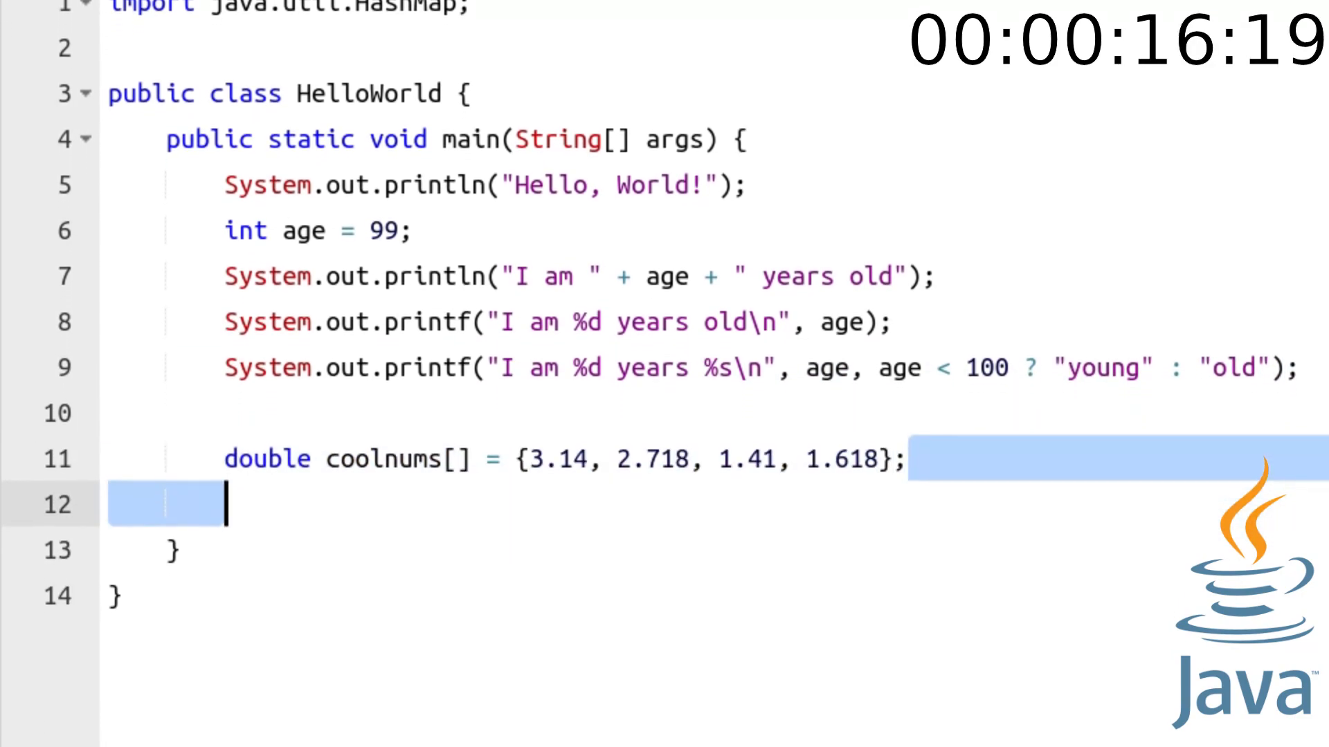
pyautogui.write('System.out.println(coolnums[1]);')
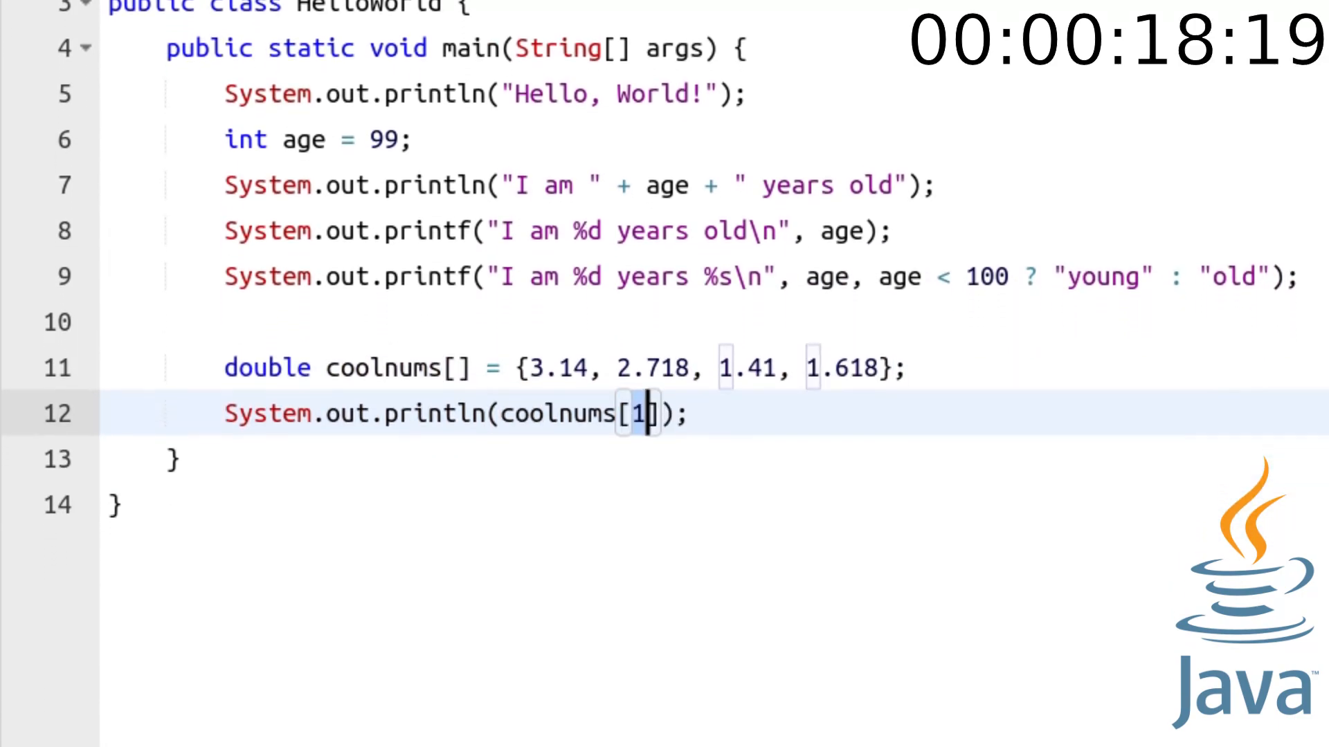
pyautogui.write('for (int i = 0; i < coolnums.length) {}')
pyautogui.write('HashMap<>')
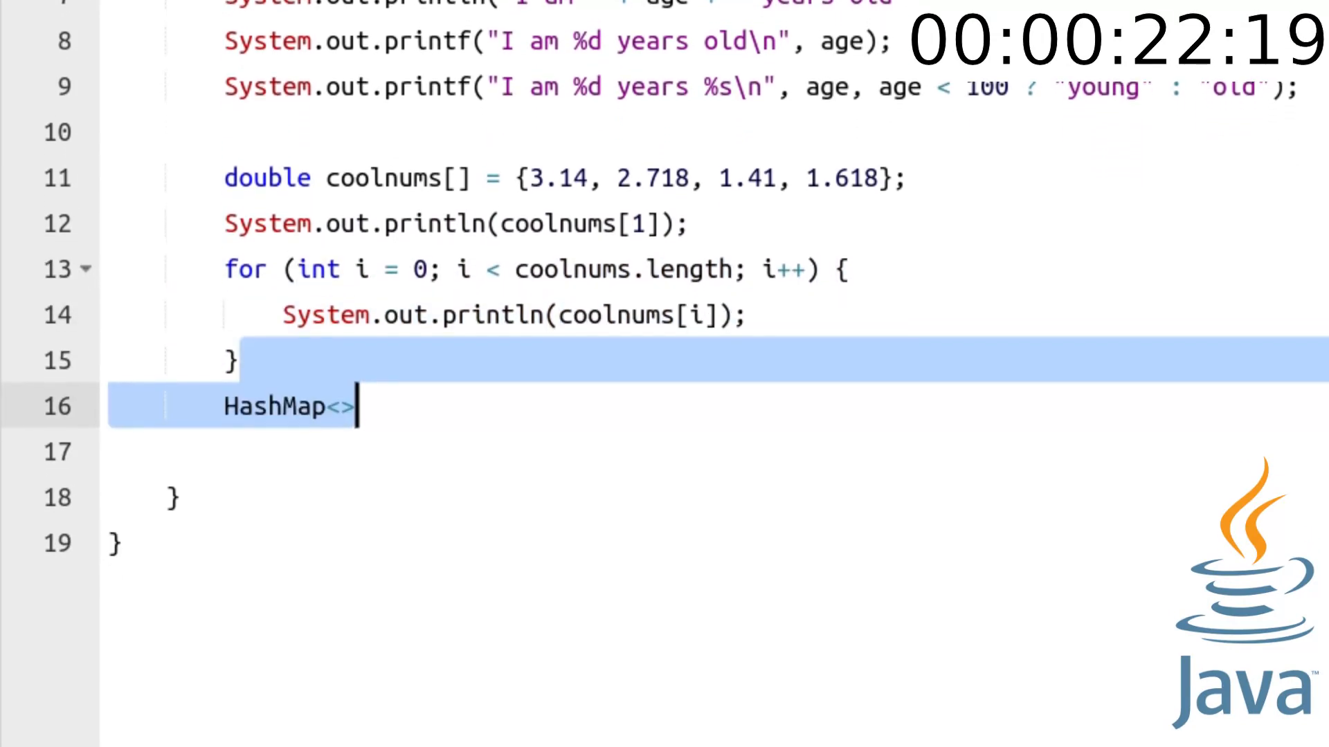
# - Declare nummap as a HashMap<String, Double> and begin a try block
pyautogui.write('String, Double> nummap = new HashMap')
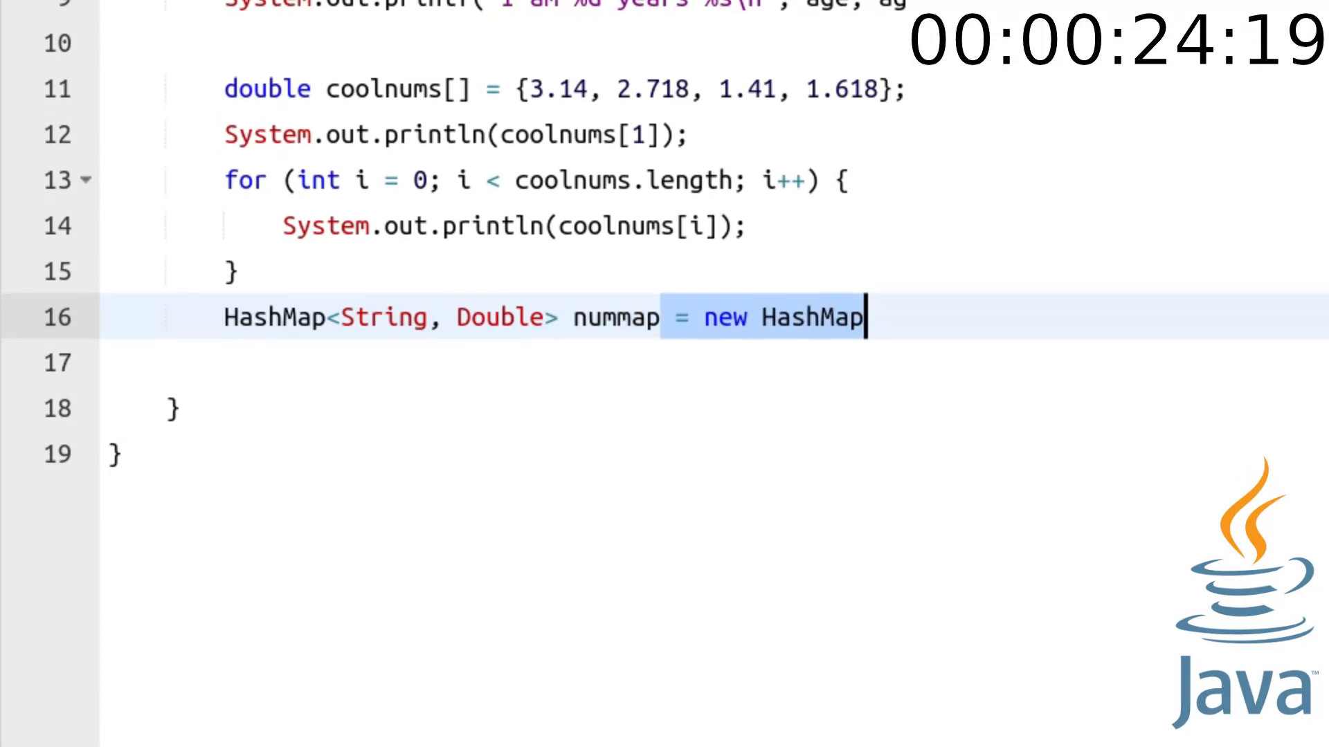
pyautogui.write('var nummap = new HashMap<String, Double>();')
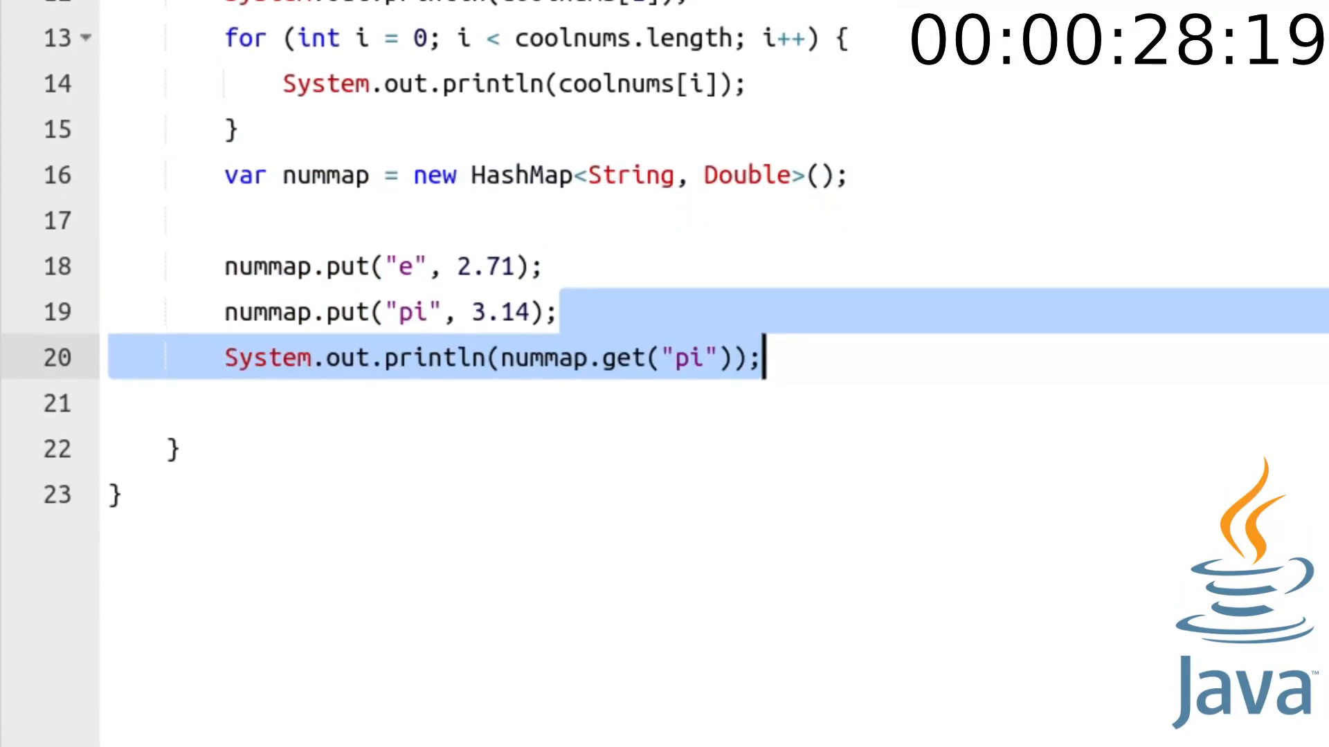
pyautogui.write('try {}')
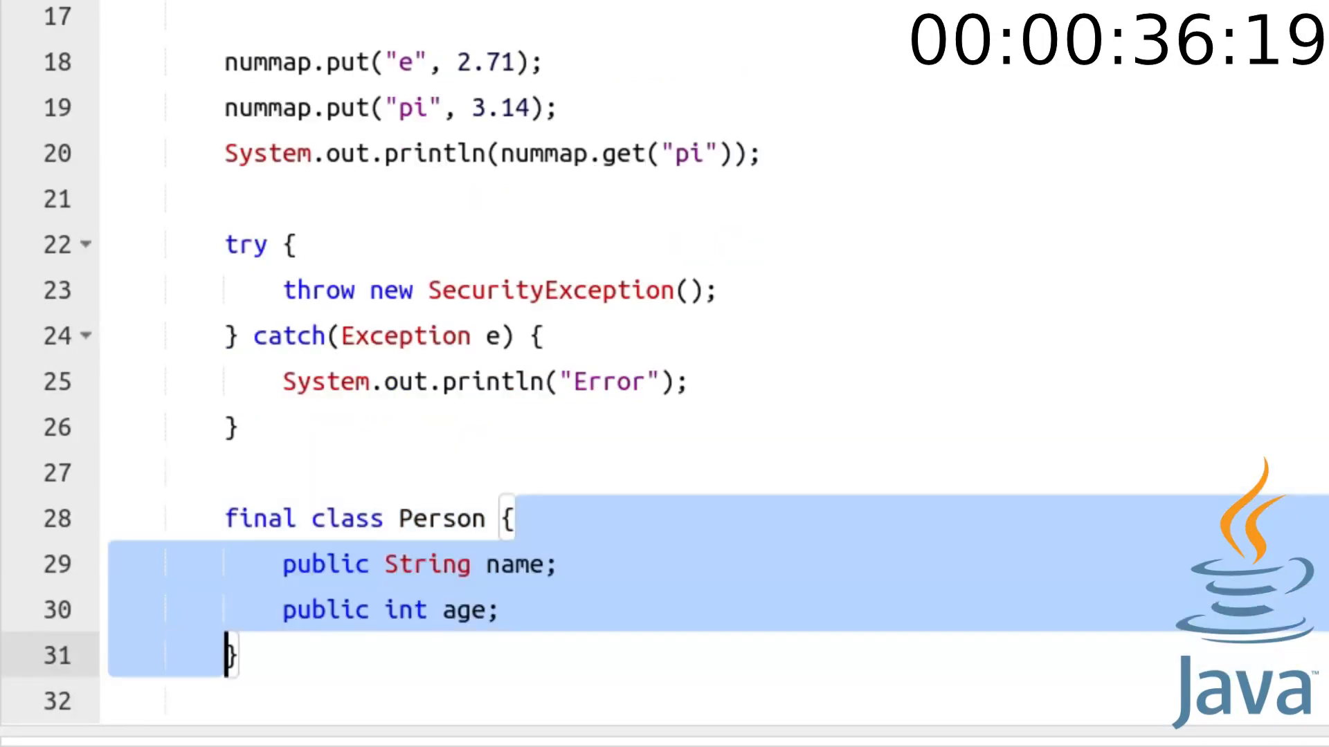
# - Give Person a String.format toString, create new Person("Pearson", 69), and execute the program
pyautogui.scroll(-3)
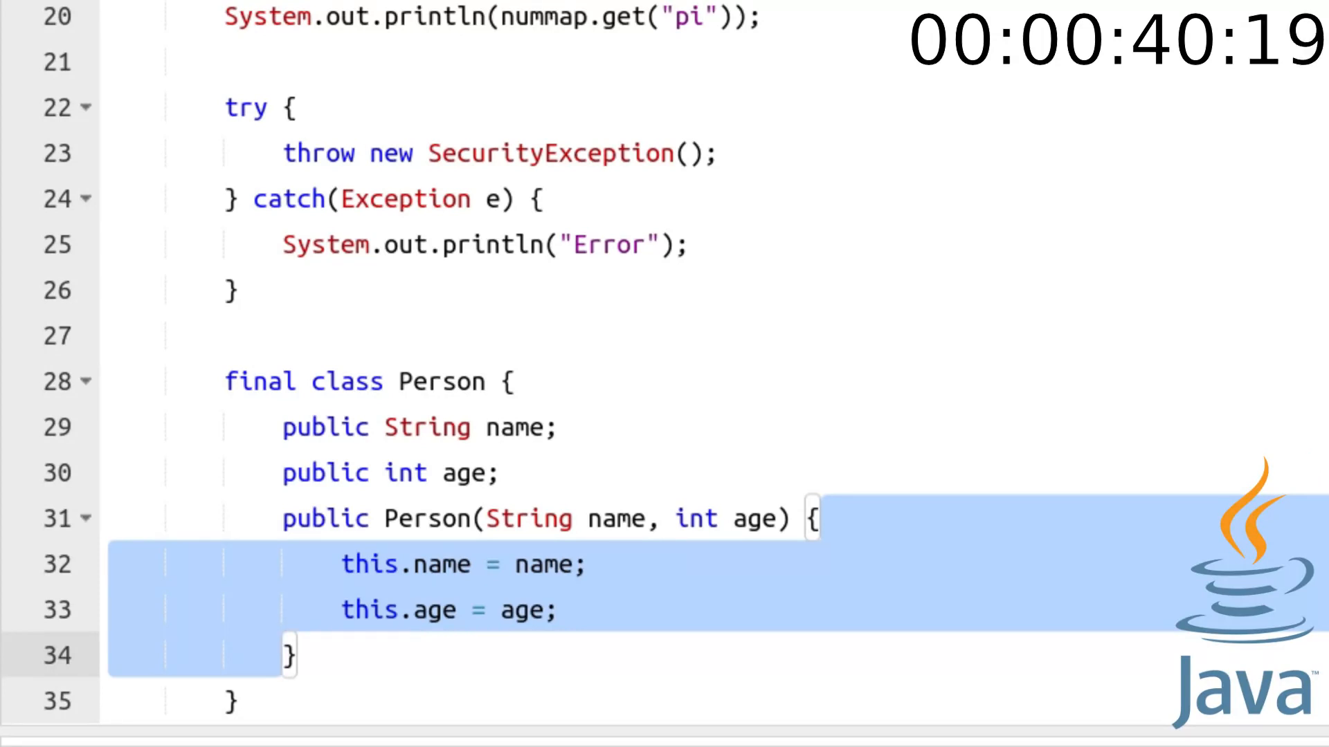
pyautogui.write('public String toString() {}')
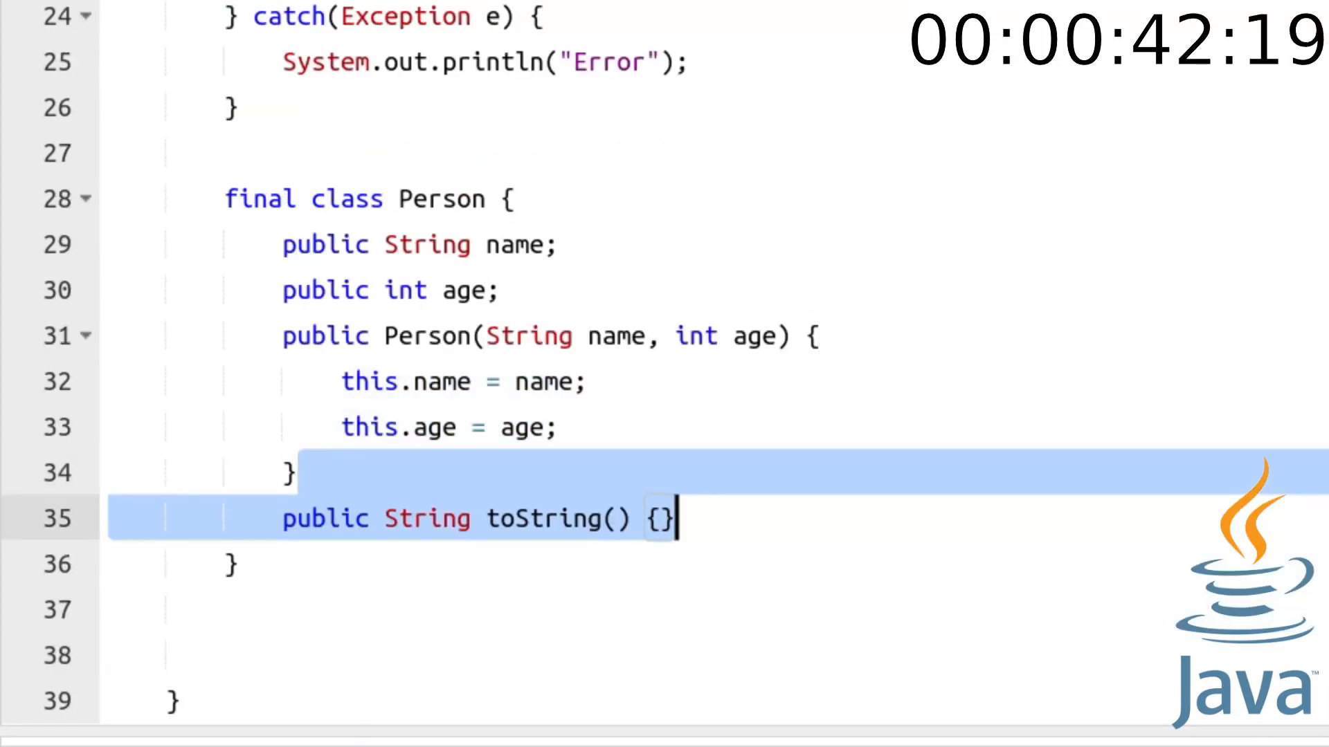
pyautogui.write('return String.format();')
pyautogui.write('Person')
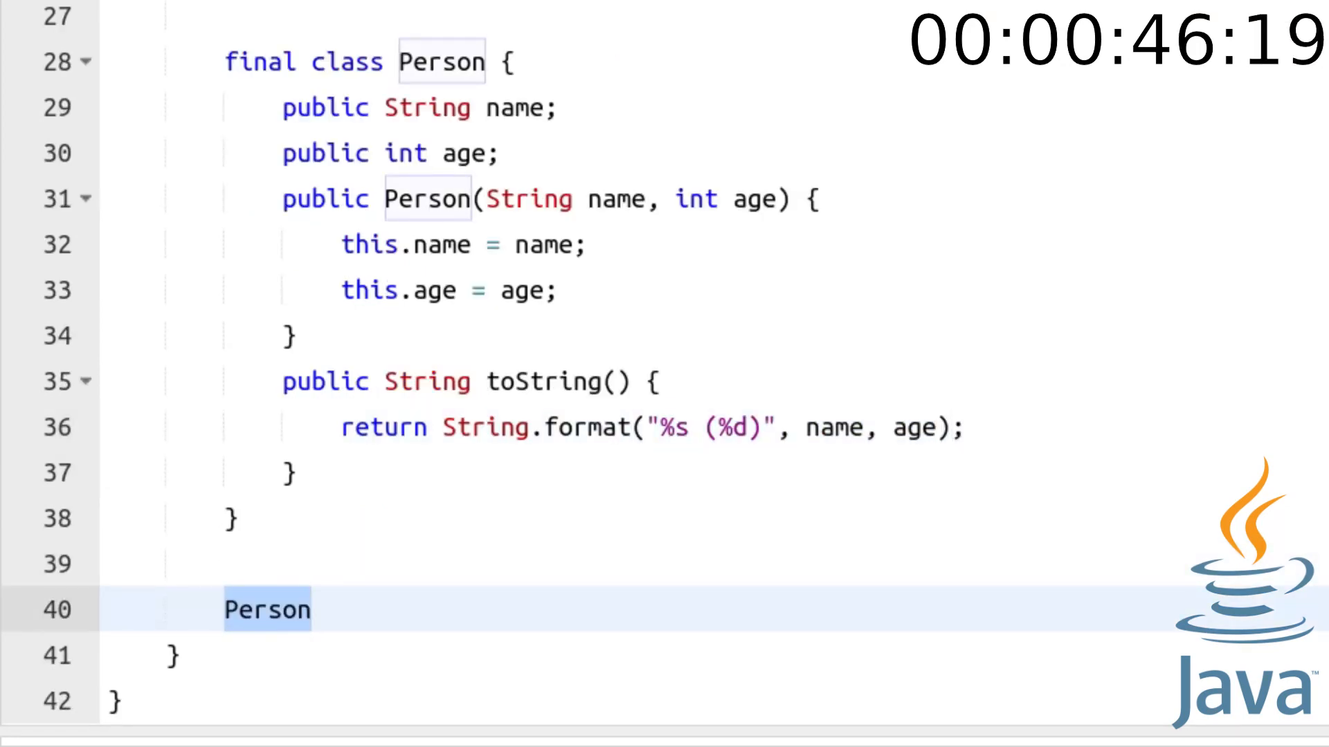
pyautogui.write('person = new Person("Pearson", 69);')
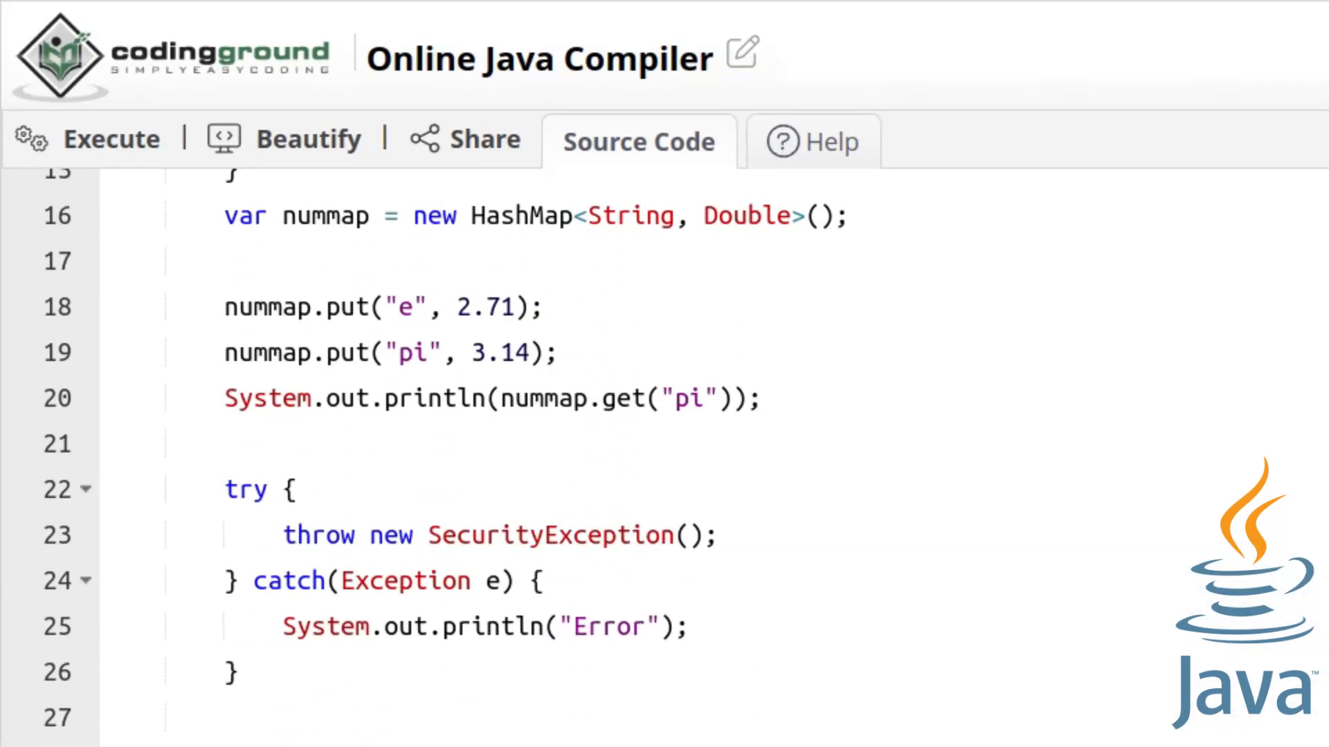
pyautogui.click(88, 139)
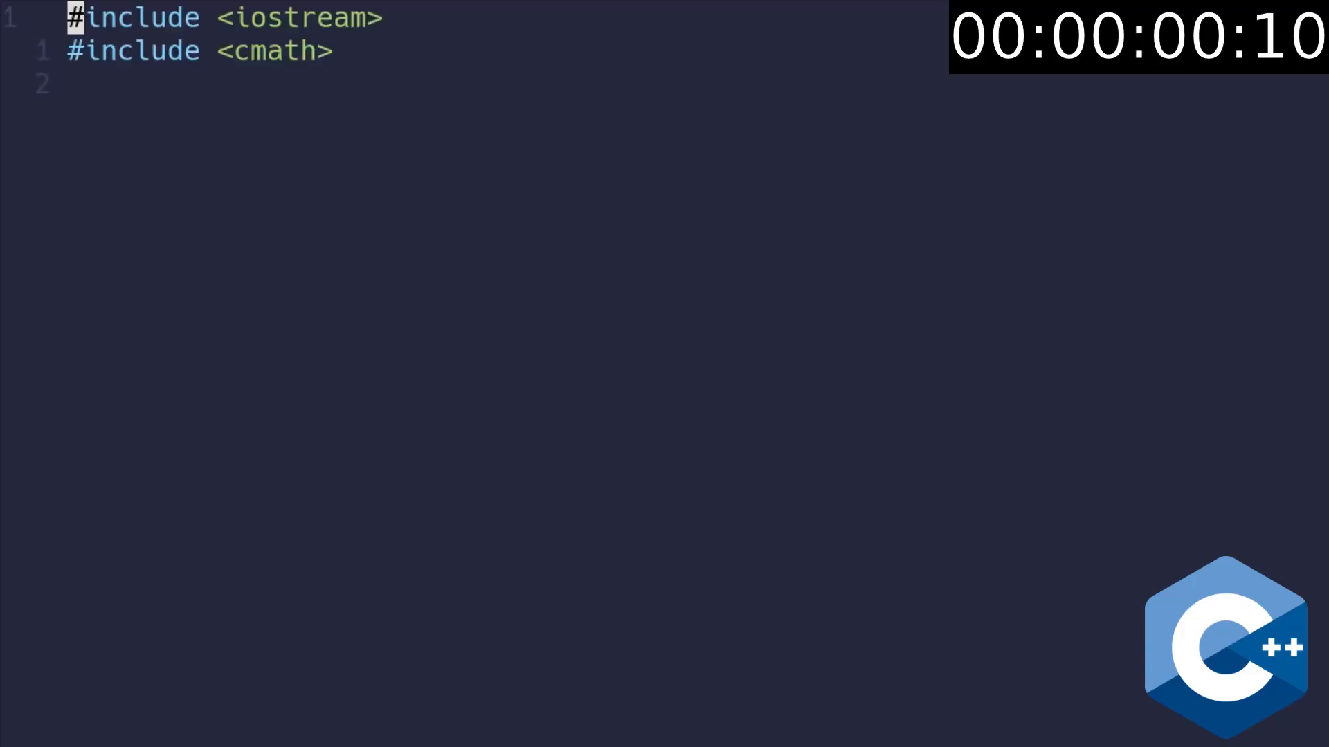
# - Write int main with the std::cout Hello, world! line, then comment it out
pyautogui.write('int main() {')
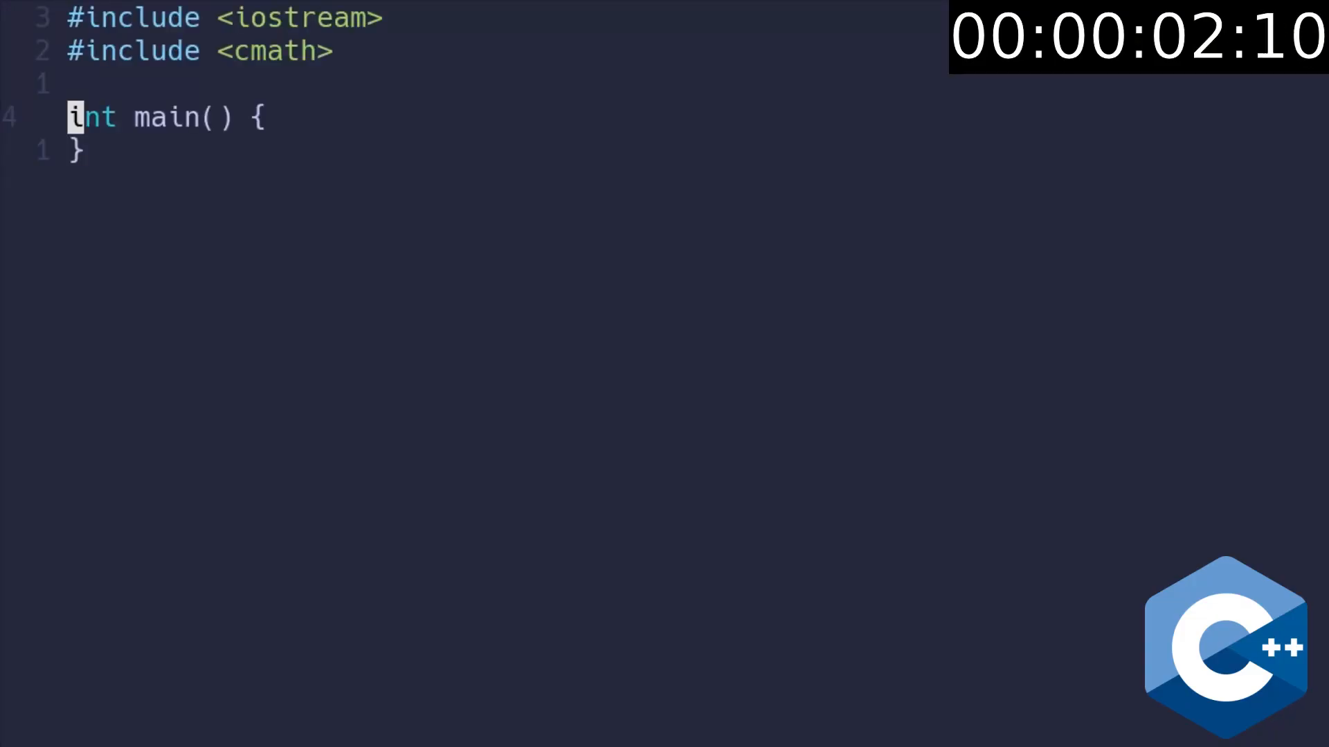
pyautogui.write('std::cout << "Hello, world!";')
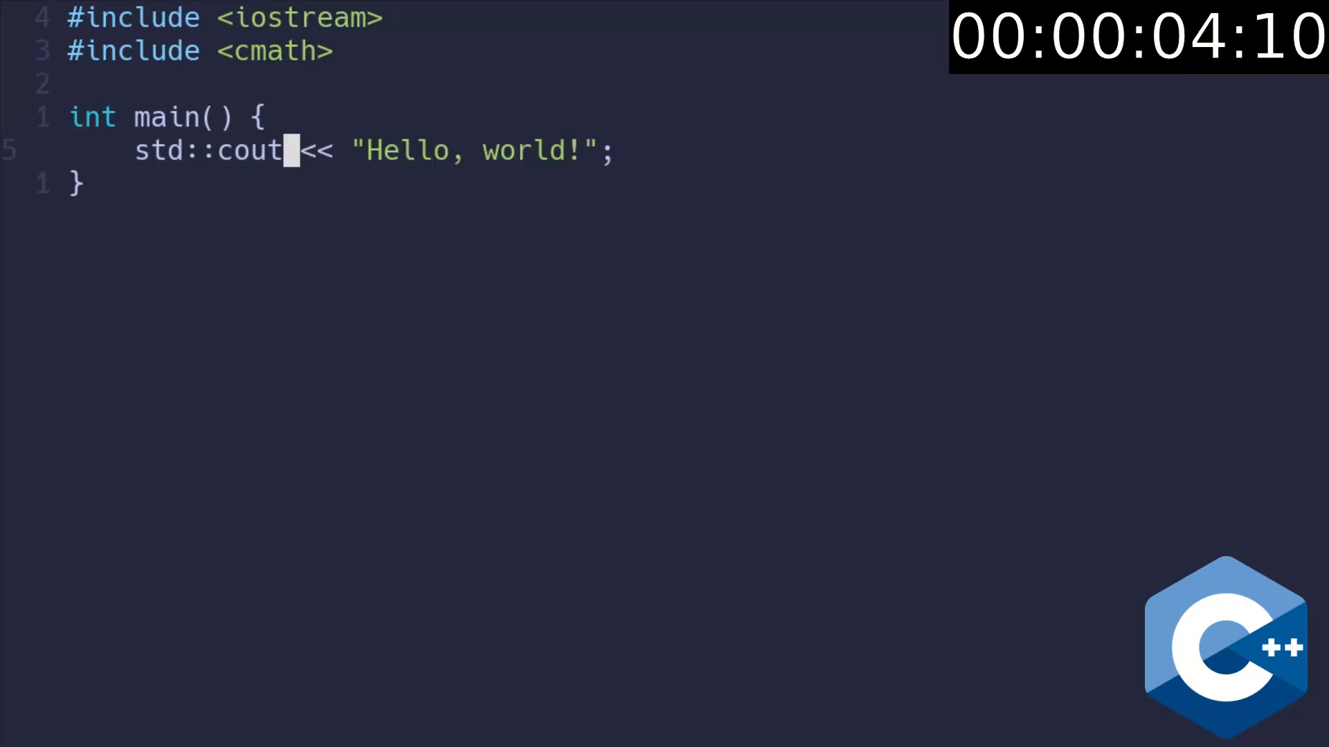
pyautogui.write('<< std::endl')
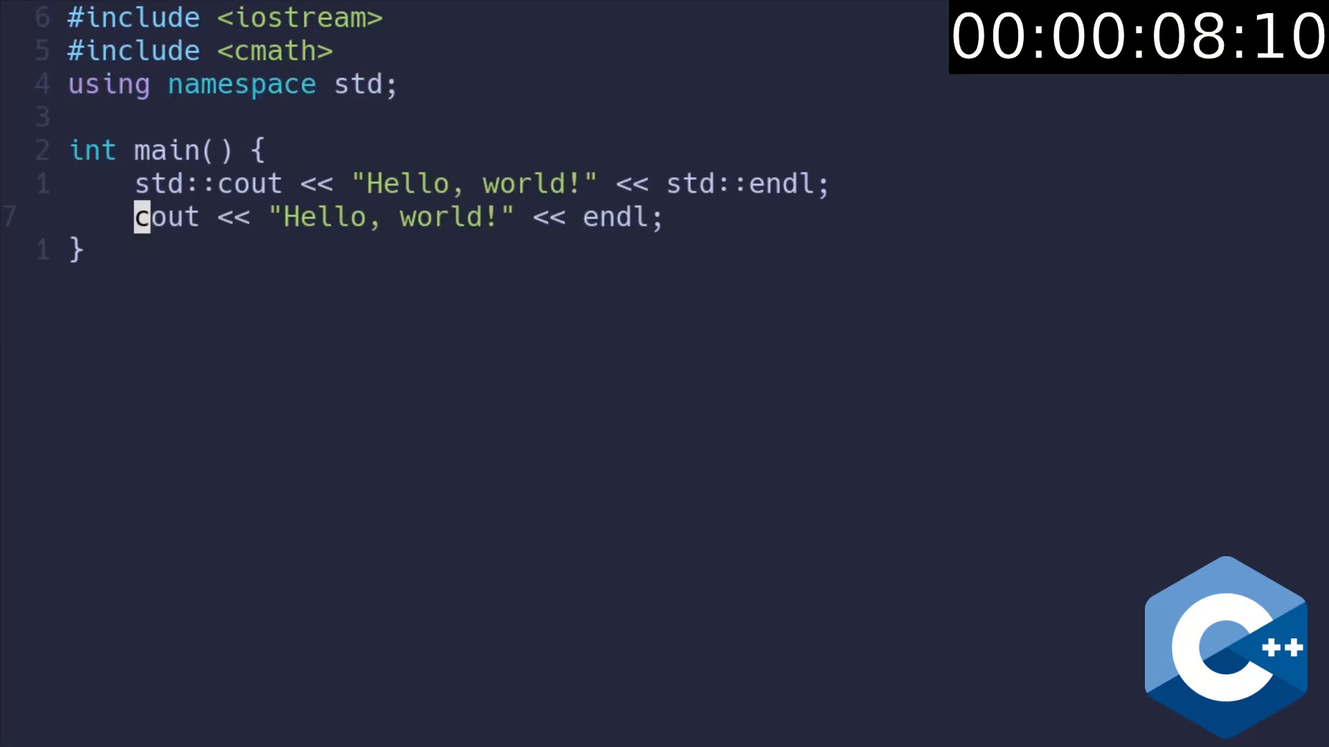
pyautogui.write('//')
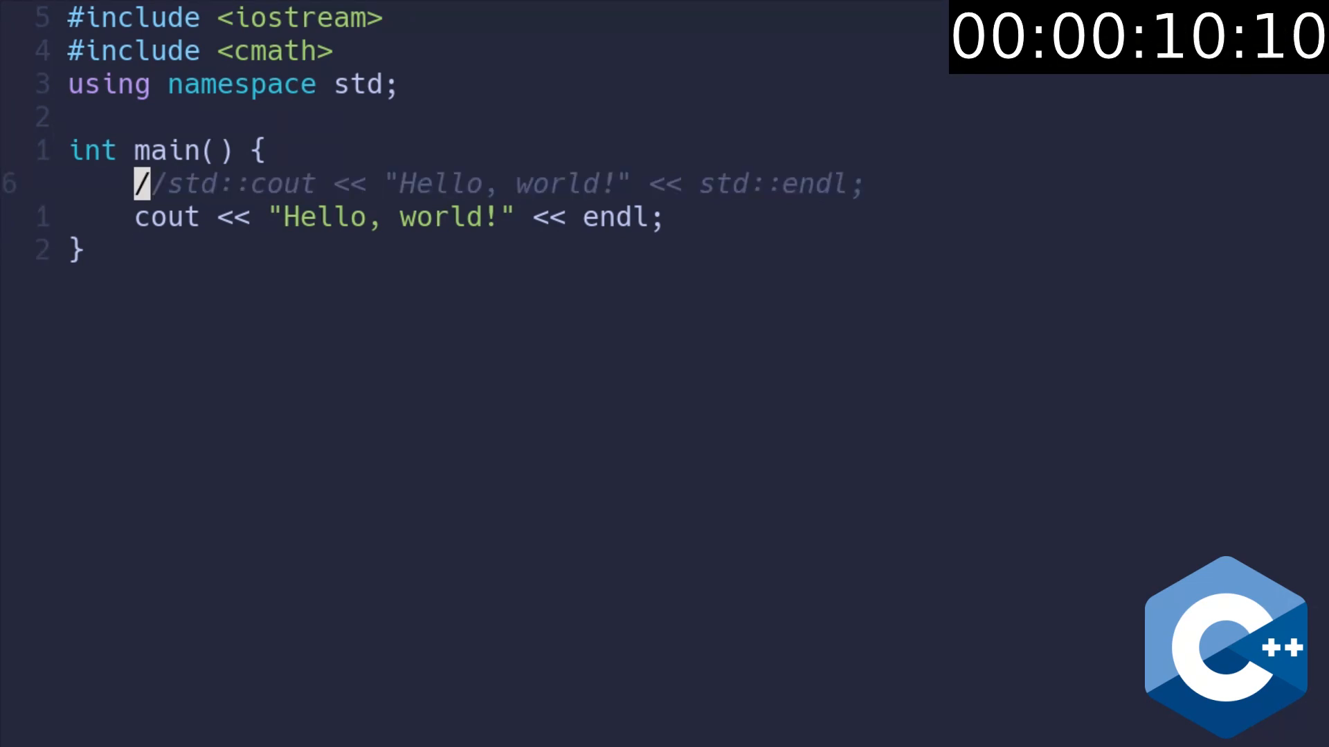
# - Read age via cin and, if under 18, print Forbidden and goto askAge
pyautogui.write('int age;')
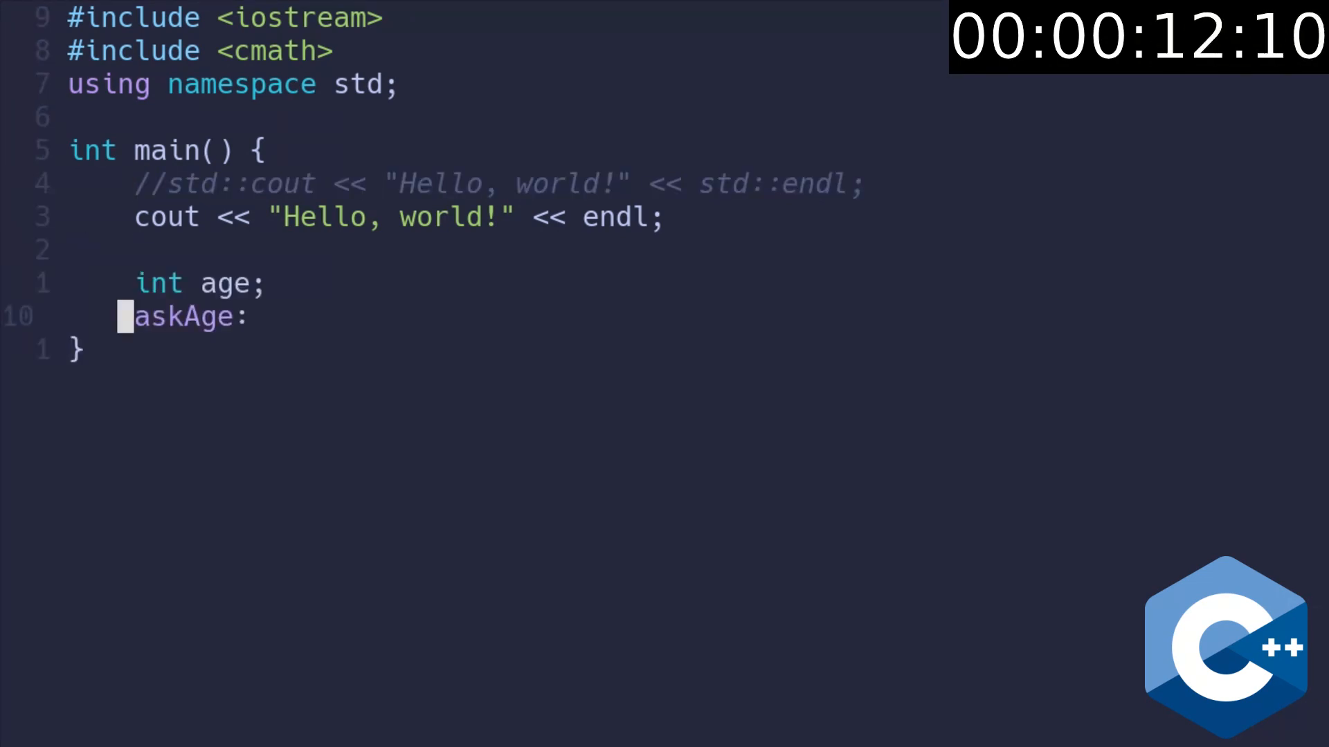
pyautogui.write('cout << "Your age: ";')
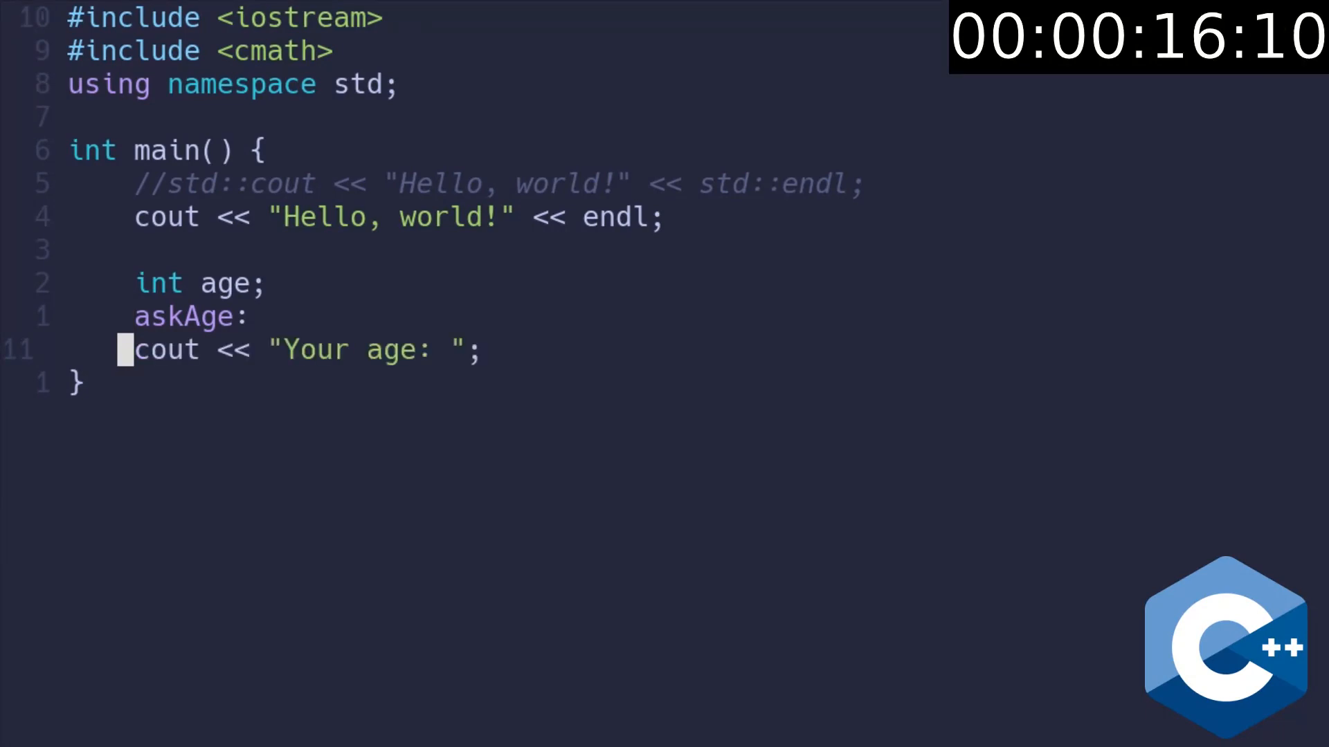
pyautogui.write('cin >> age;')
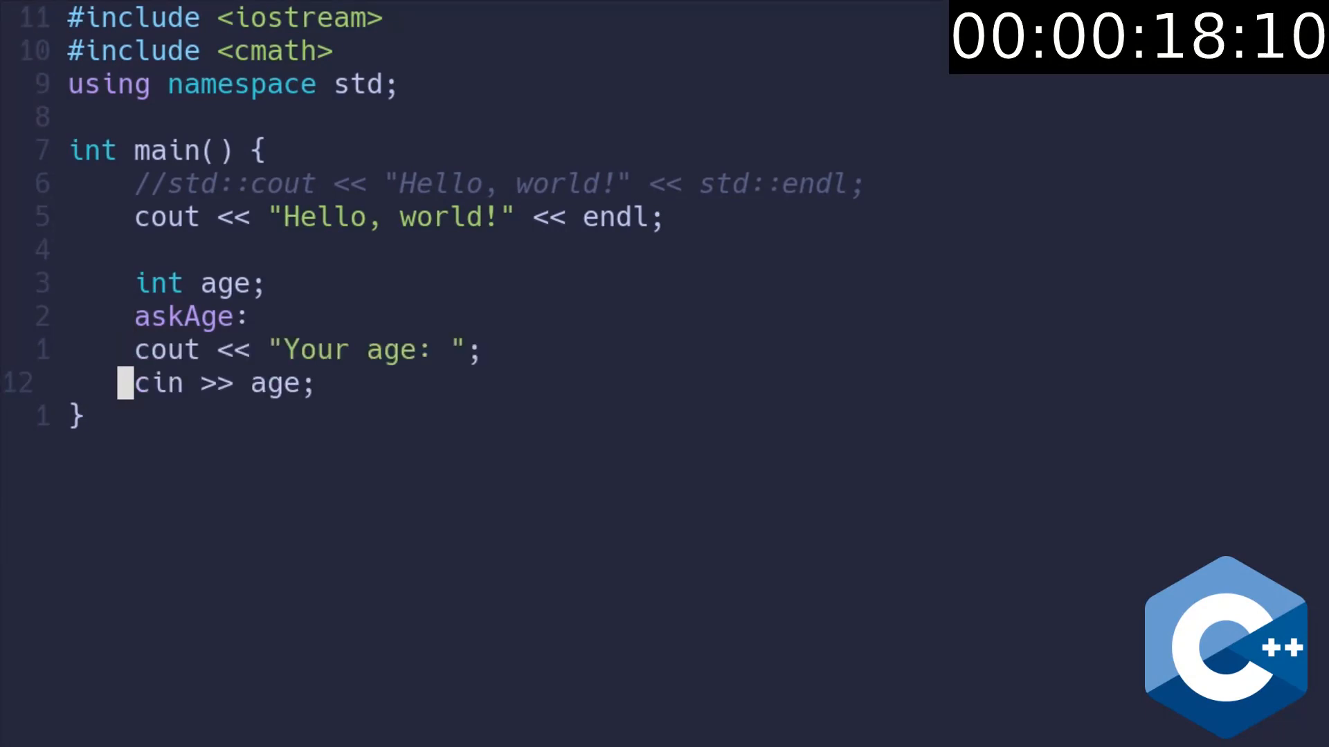
pyautogui.write('if (age < 18) {')
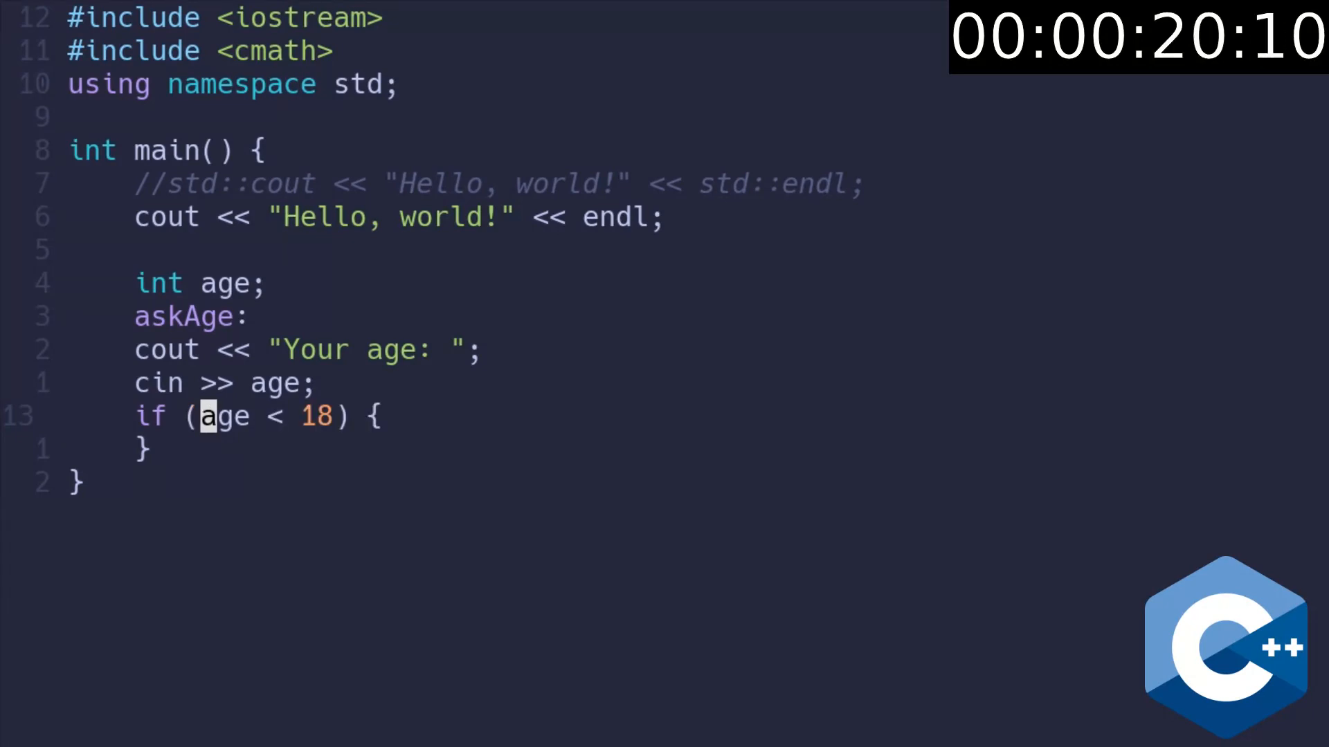
pyautogui.write('cout << "Forbidden" << endl;')
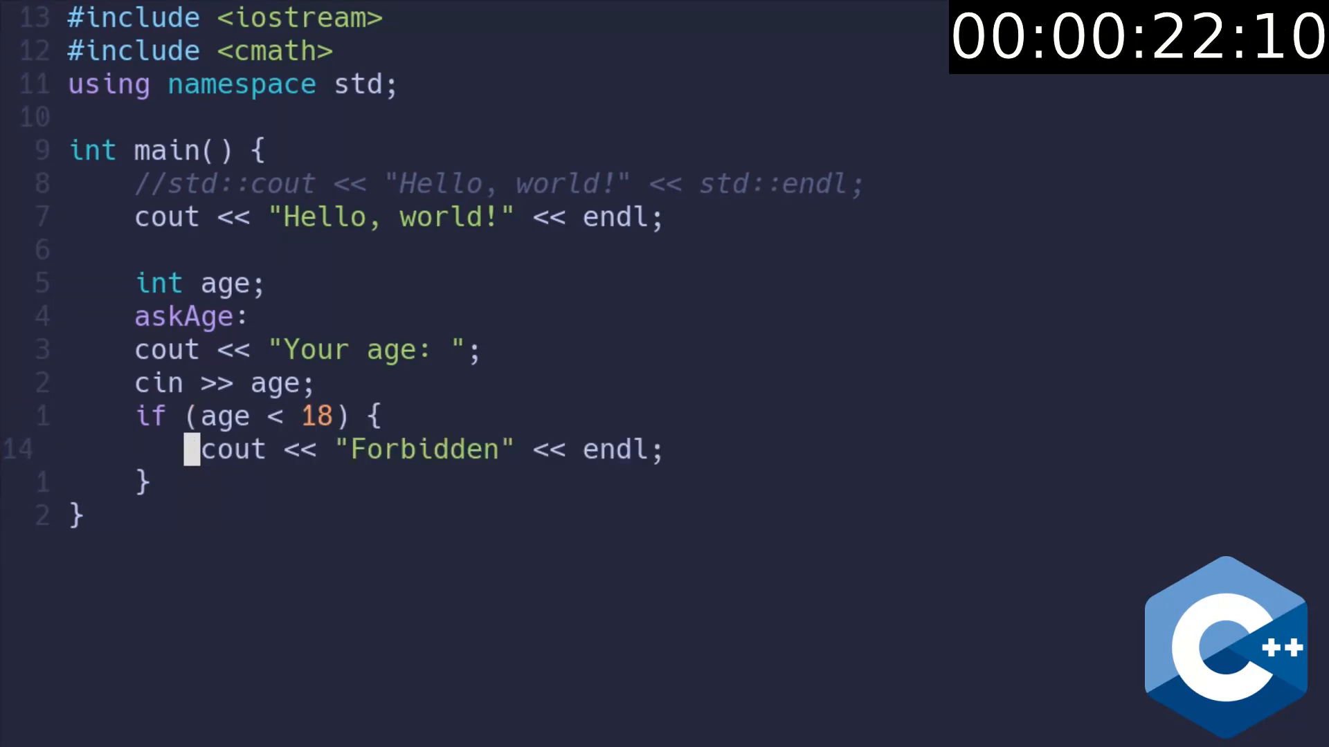
pyautogui.write('goto askAge;')
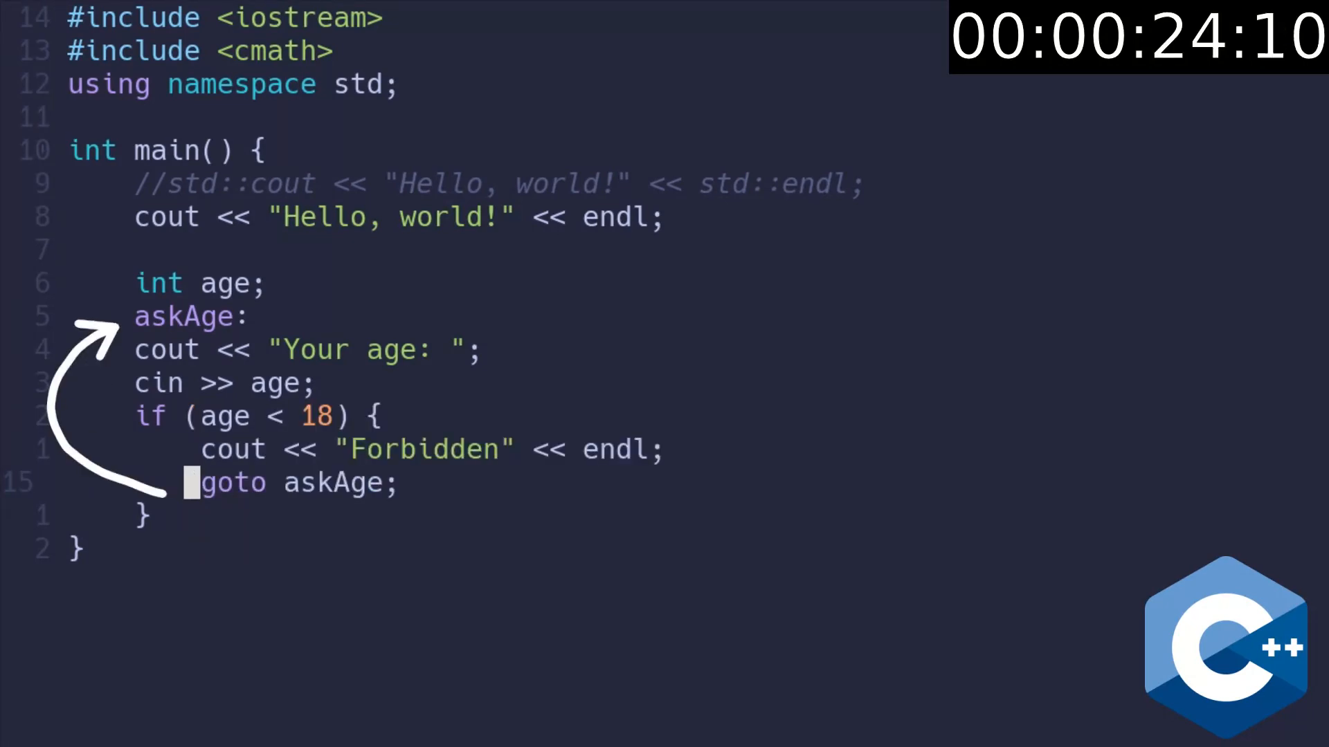
# - Define typedef struct point_t with x, y and a distance() returning sqrt(pow(loc.x, 2) + pow(loc.y, 2))
pyautogui.write('typedef struct {\\n    double x;\\n    double y;\\n} point_t;')
pyautogui.write('double distance() {')
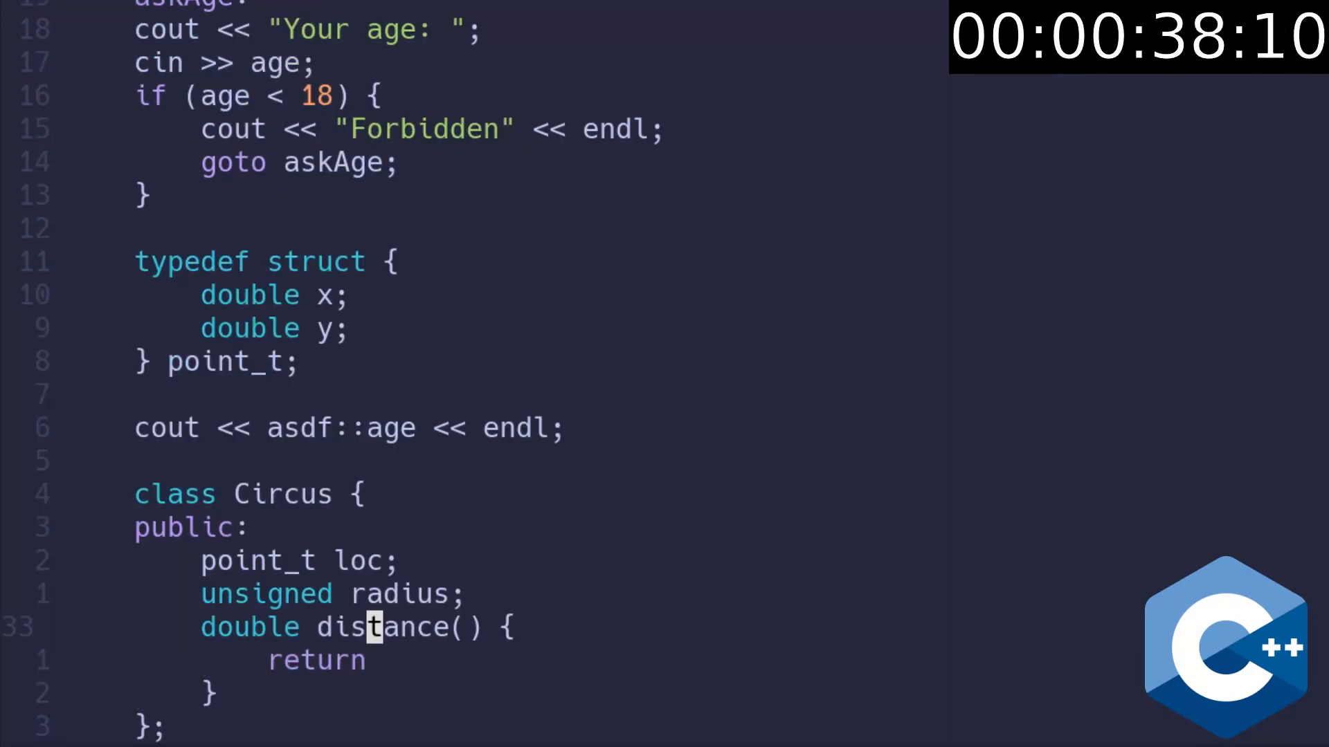
pyautogui.write('sqrt(pow(loc.x, 2) + pow(loc.y, 2));')
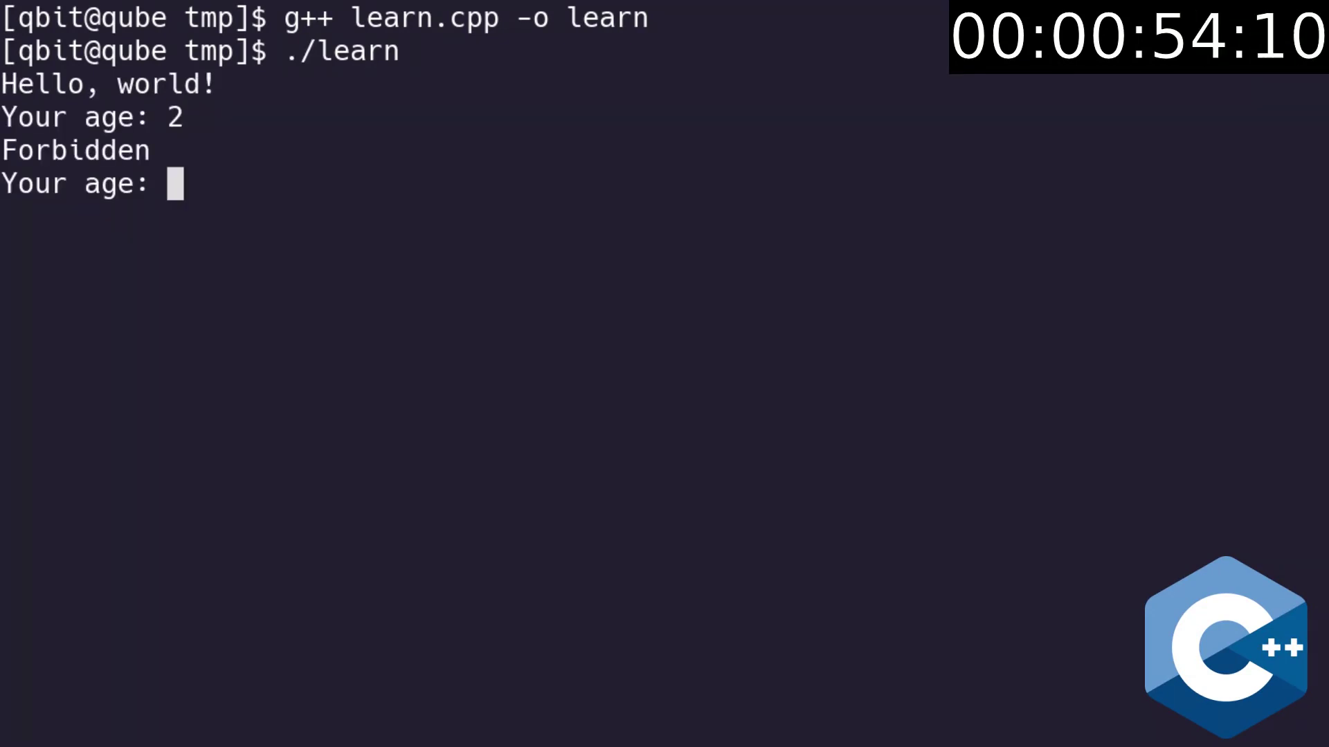
# - Answer the repeated age prompt with 23 so the program accepts it
pyautogui.write('23')
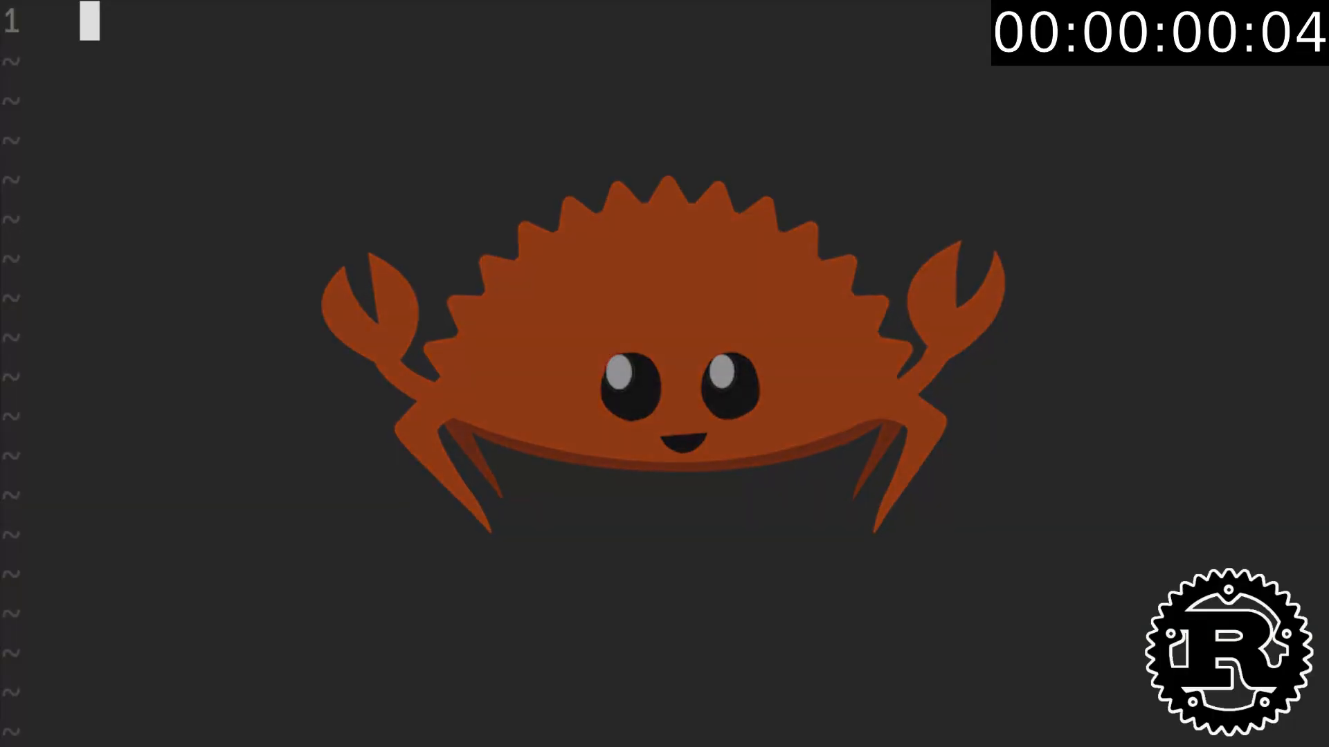
# - Write fn main printing "Hello, world!", an add(a: i32, b: i32) -> i32 function, and let mut x with x += 3
pyautogui.write('fn main() {\\n    println!();\\n}')
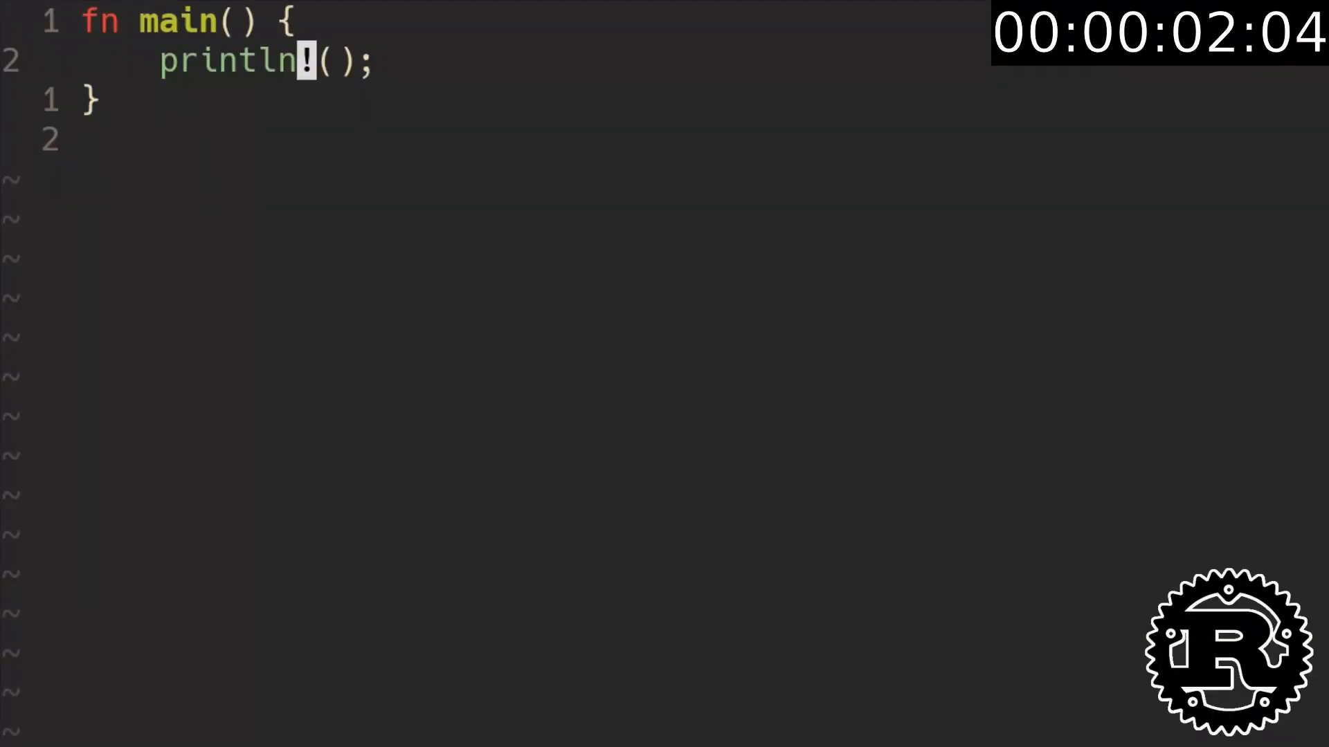
pyautogui.write('"Hello, world!"')
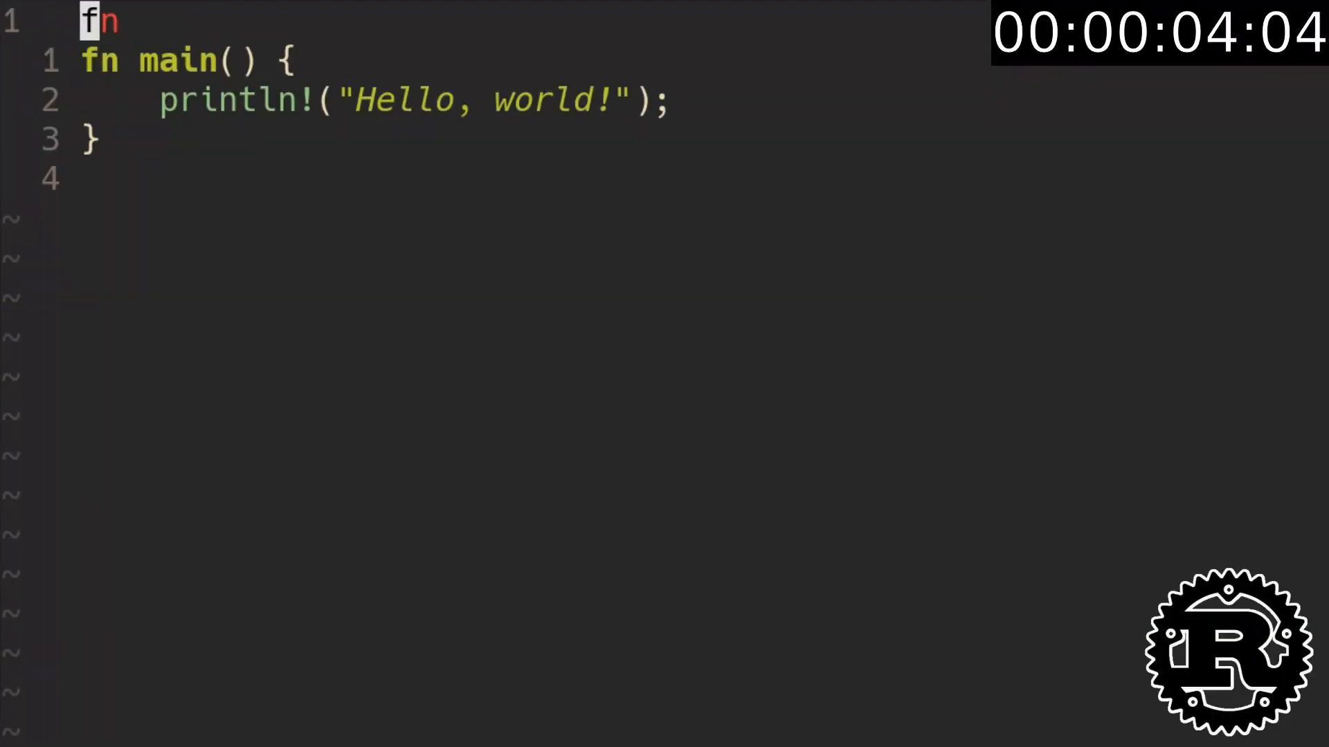
pyautogui.write('add(a: i32, b: i32) -> i32 {')
pyautogui.write('#[allow(unused')
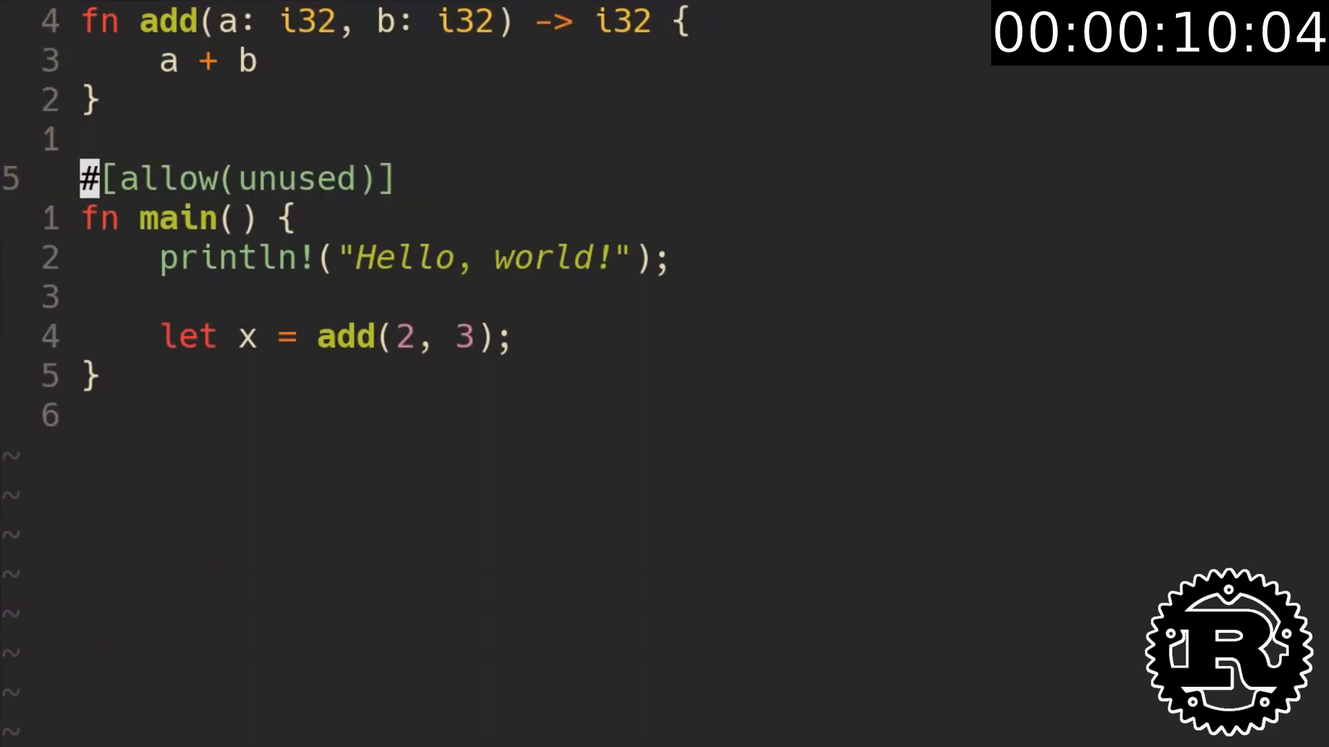
pyautogui.write('mut')
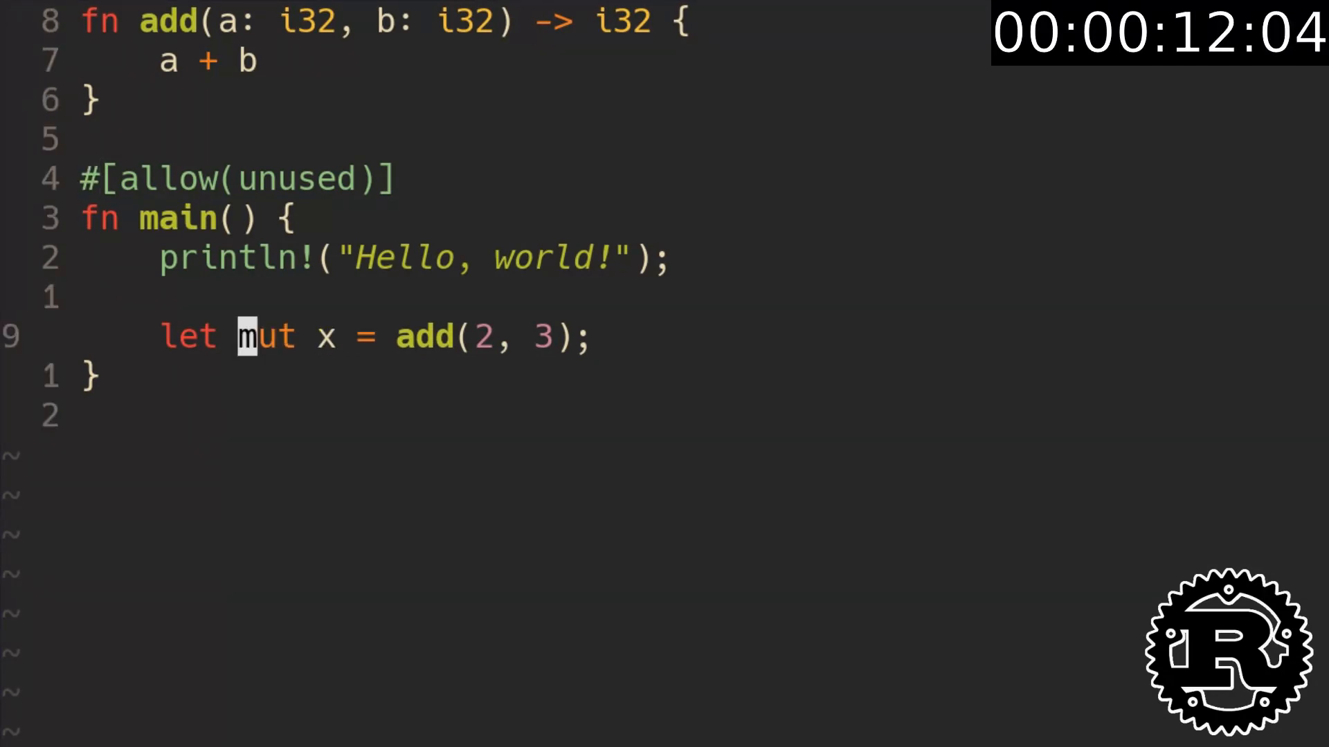
pyautogui.write('x += 3;')
pyautogui.write('let arr = [999i32, 123, 101];')
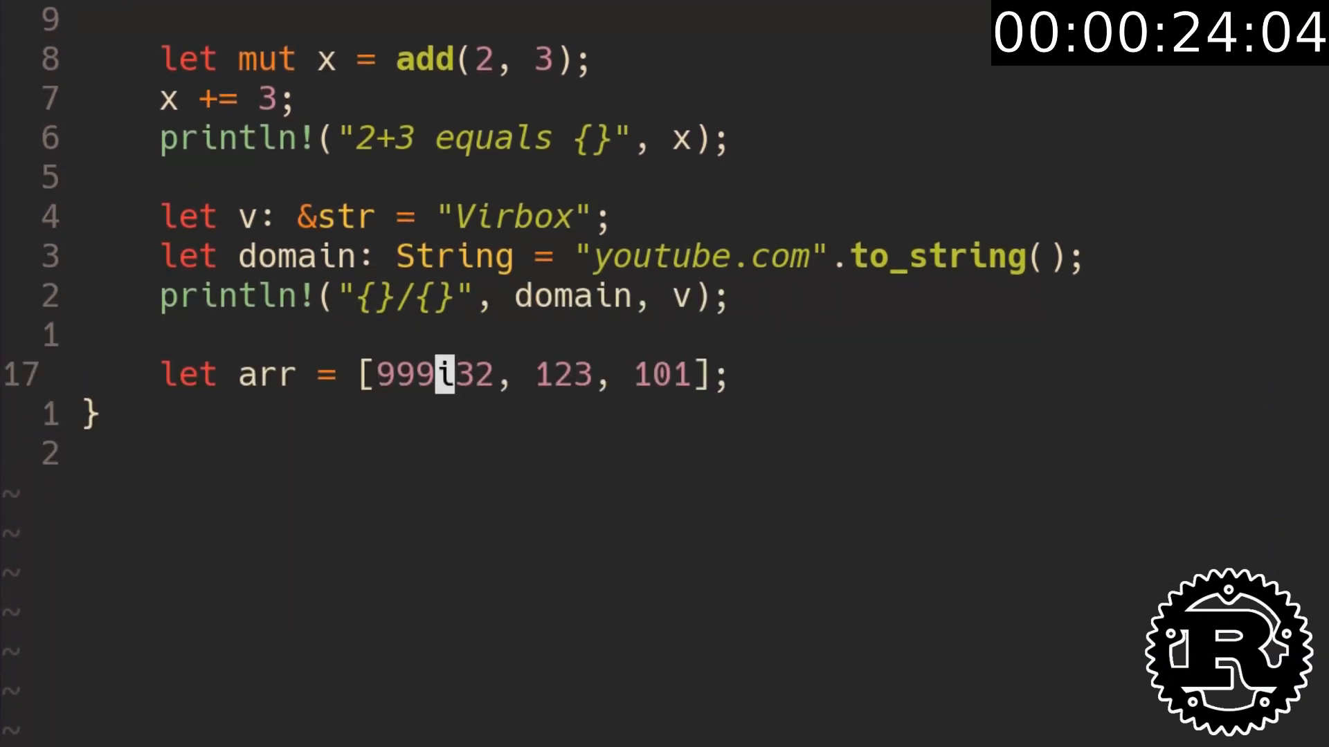
# - Declare let mut items: Vec<f32>, print slice &items[1..3], and let x = (1, "hello", 3.4)
pyautogui.write('let mut items')
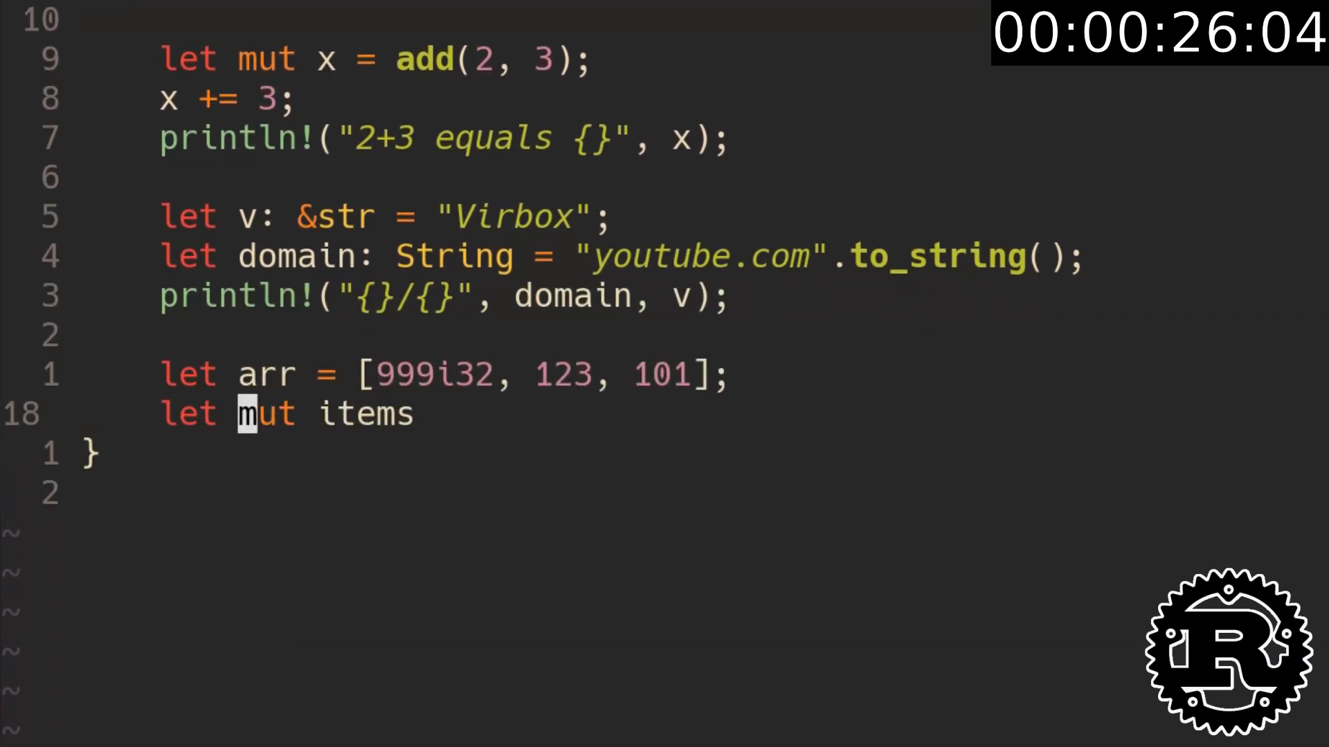
pyautogui.write(': Vec<f32> = vec![];')
pyautogui.write('items.push(1.4142);')
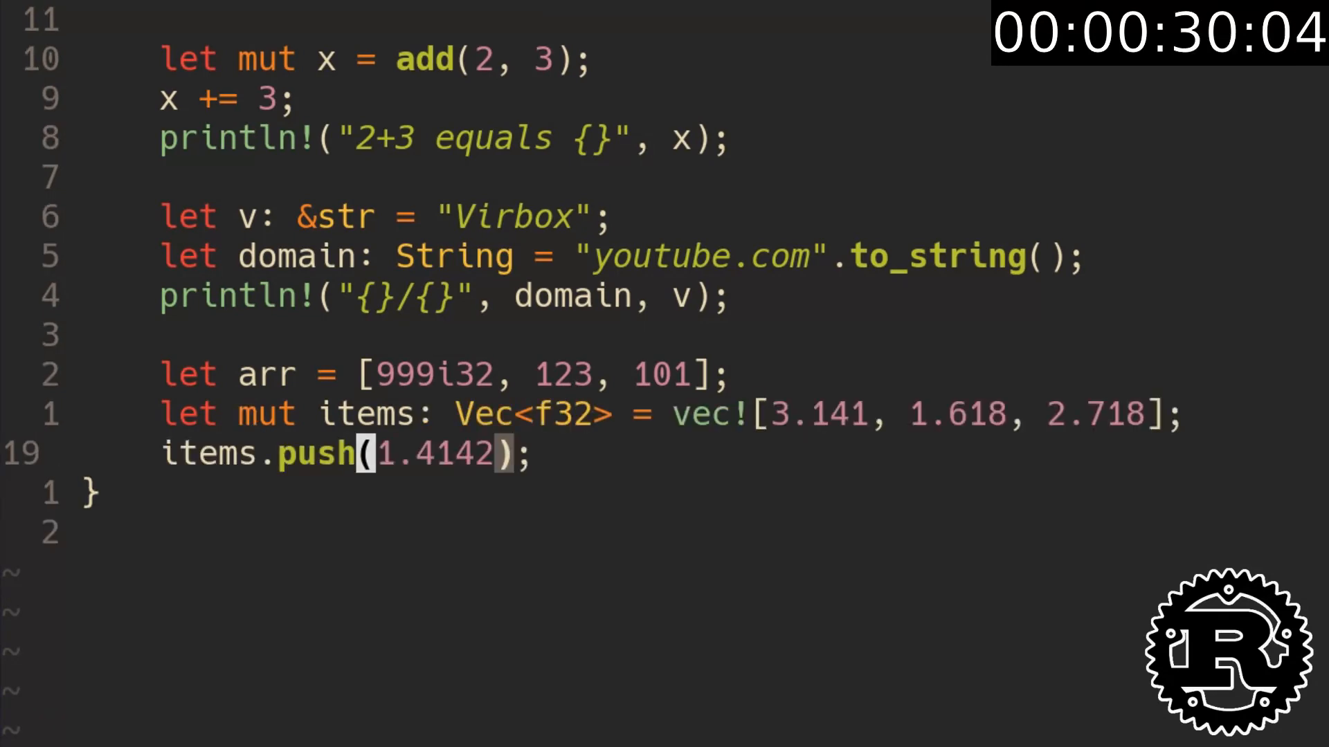
pyautogui.write('let slice = &items[1..3];')
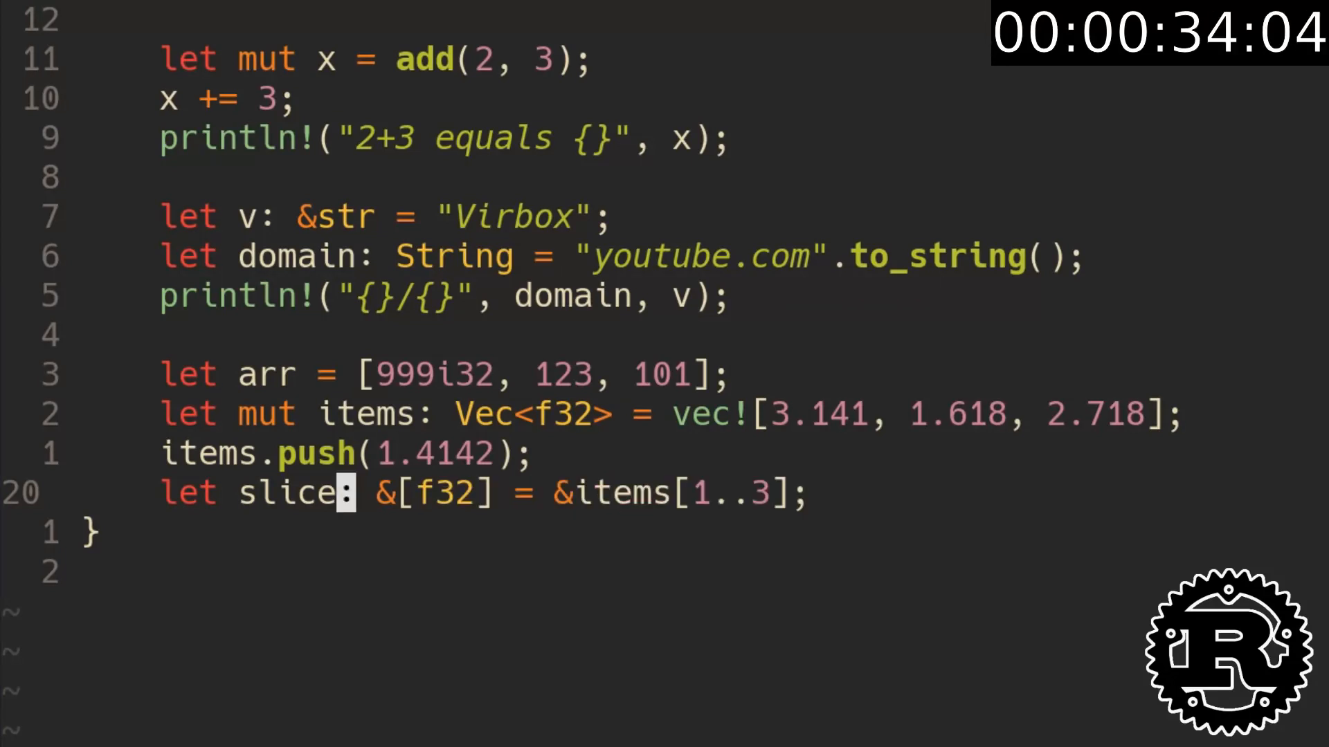
pyautogui.write('println!("{:?}", slice);')
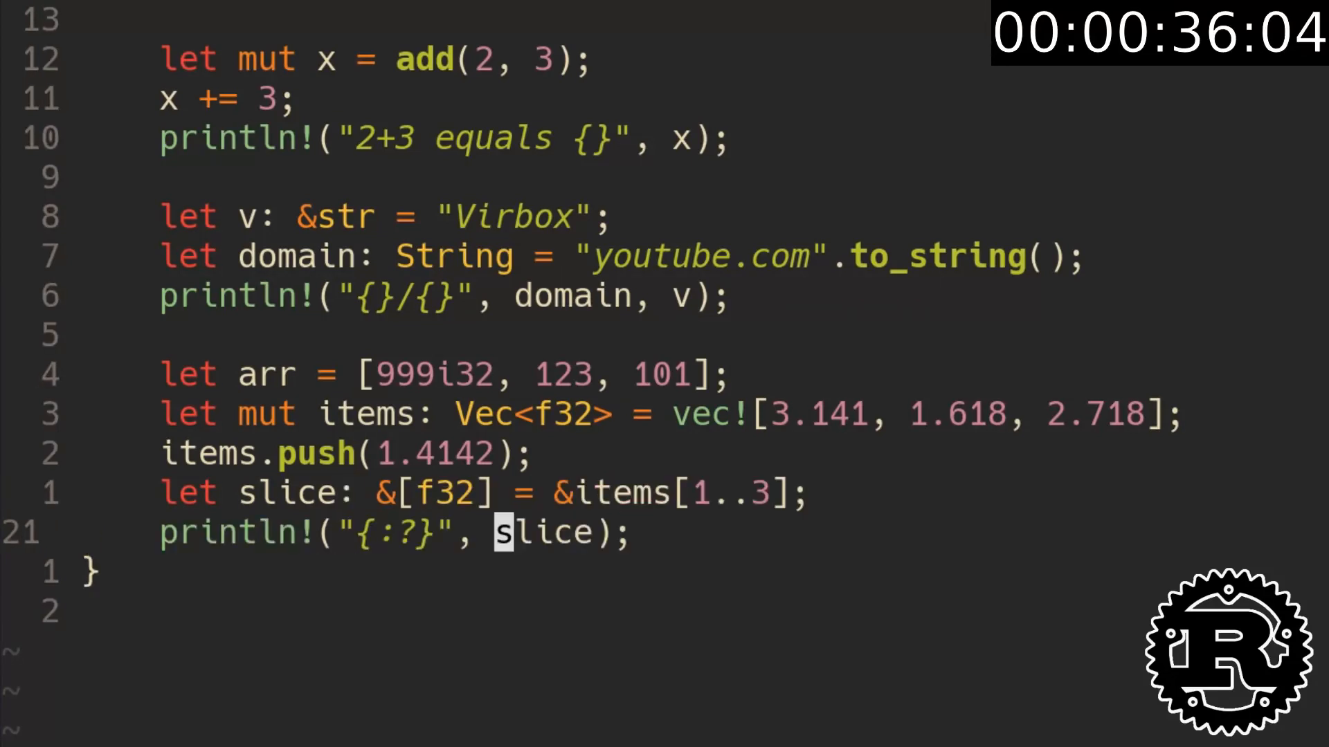
pyautogui.write('let x = (1, "hello", 3.4);')
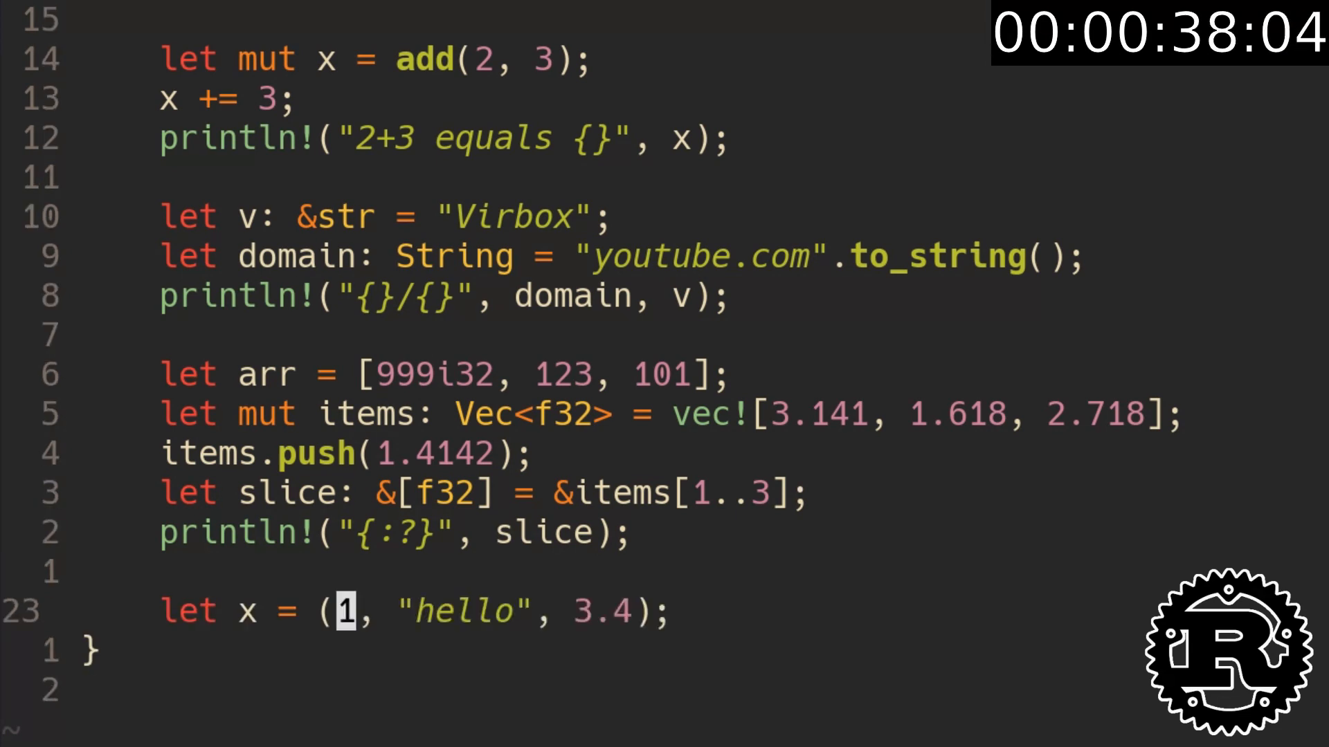
# - Type the tuple as (i32, &str, f32), destructure into (a, b, c), and create location = Point {x: 100.0, y: 250.0}
pyautogui.write(': (i32, &str, f32)')
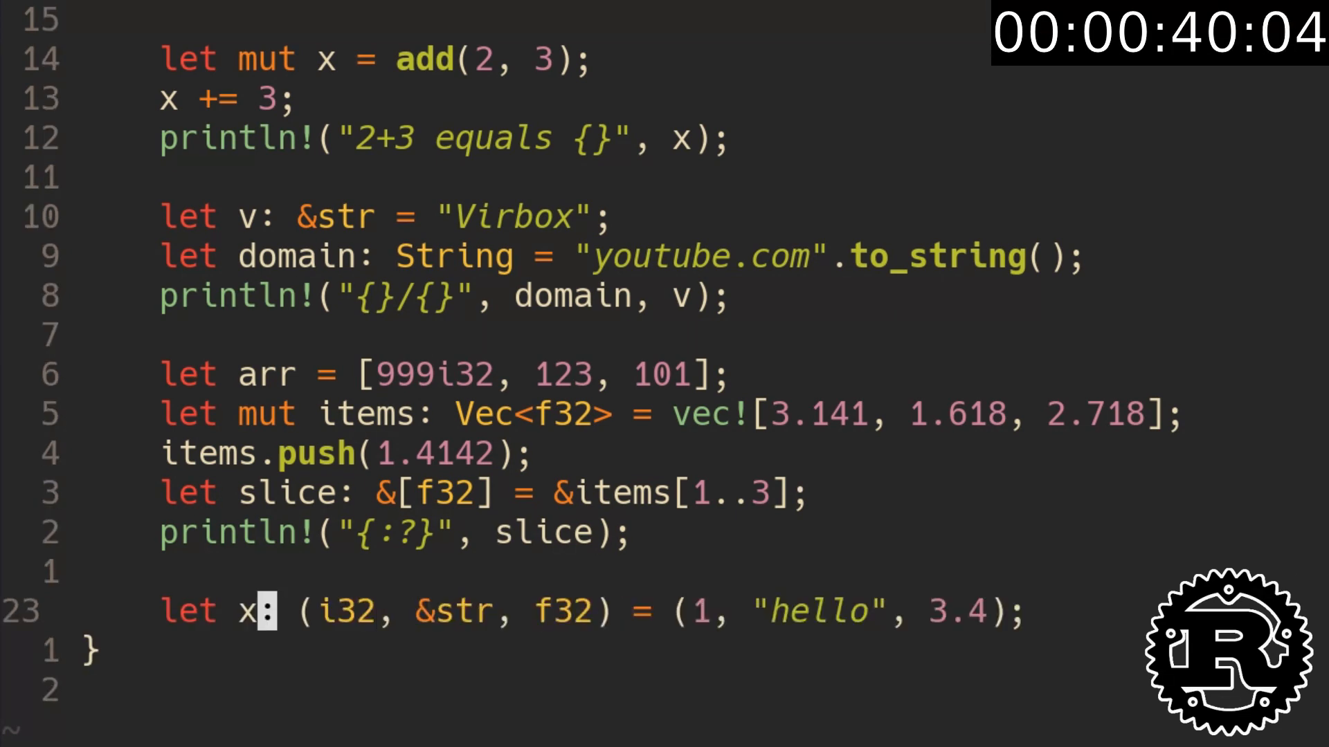
pyautogui.write('let (a, b, c) = x;')
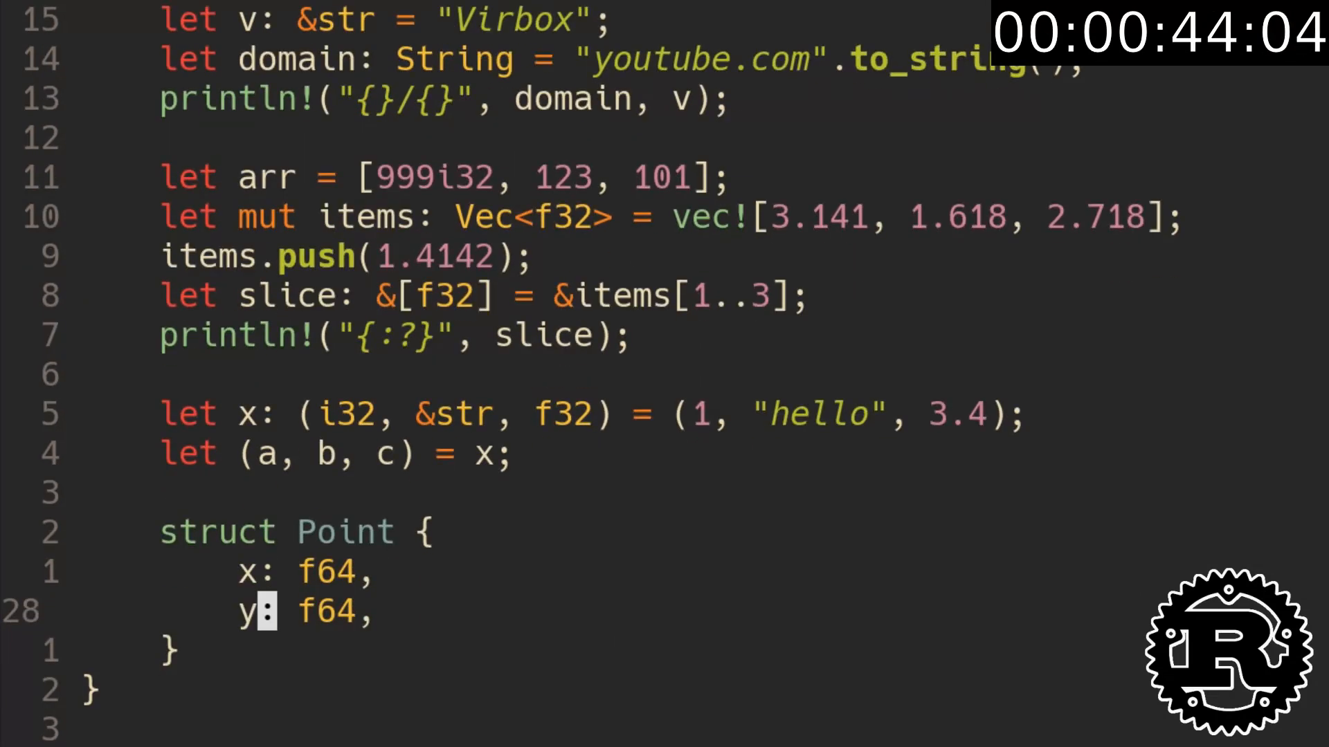
pyautogui.write('let location = Point {x: 100.0, y: 250.0};')
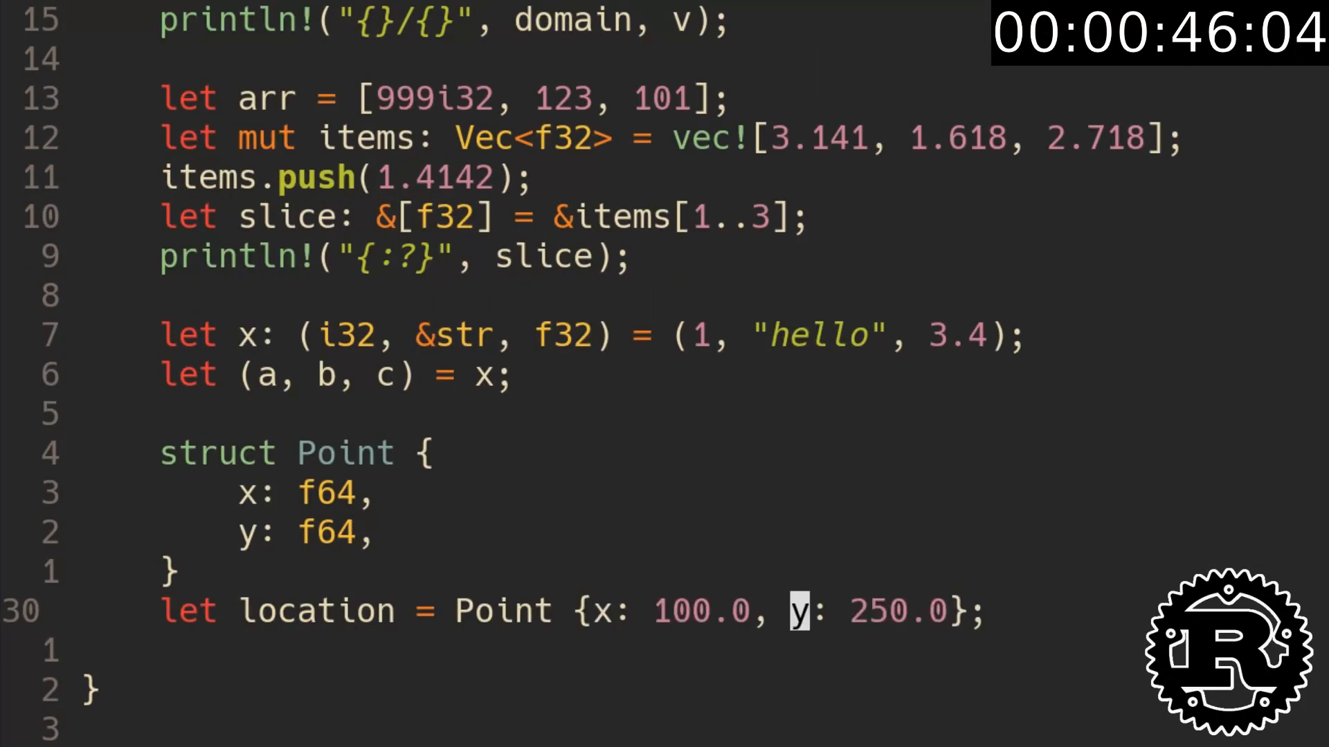
# - Define struct Point2(f64, f64) with here = Point2(123.0, -45.0) and end the Entity enum with Nothing
pyautogui.write('struct Point2(f64, f64);')
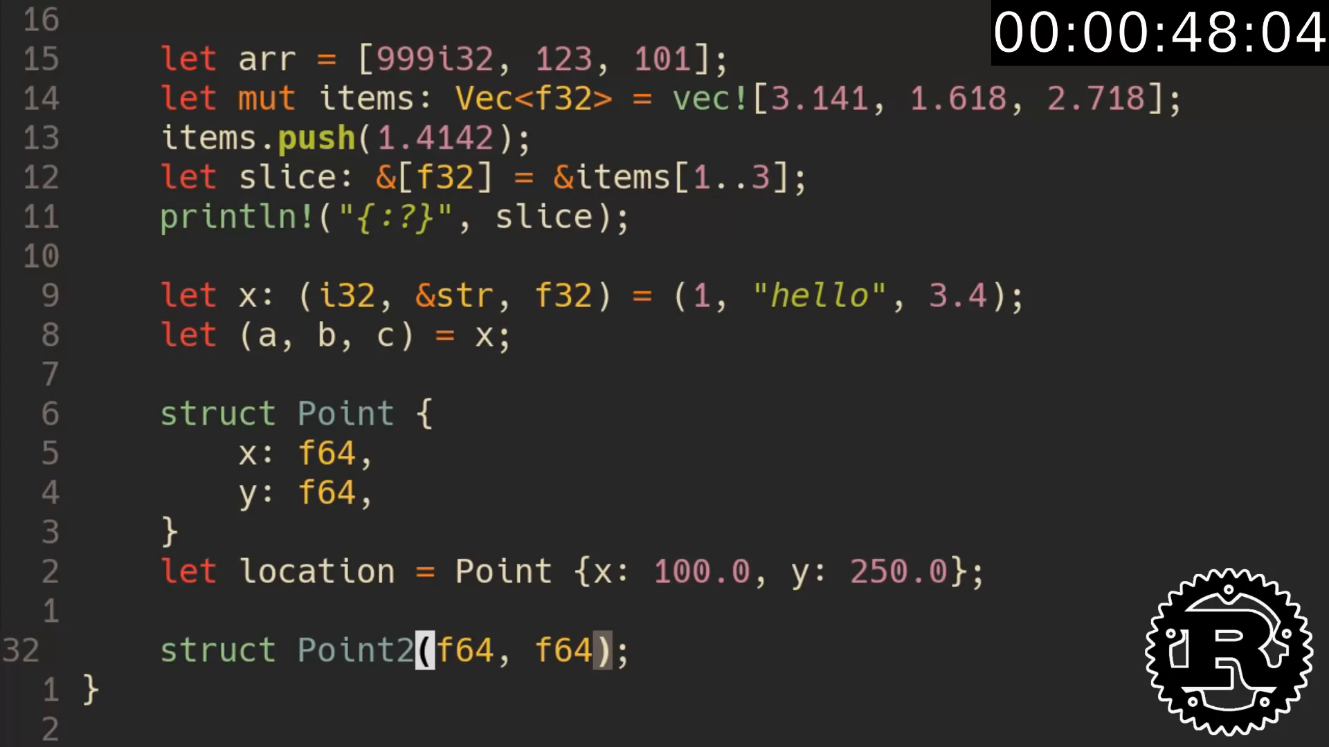
pyautogui.write('let here = Point2(123.0, -45.0);')
pyautogui.write('Number(i64),')
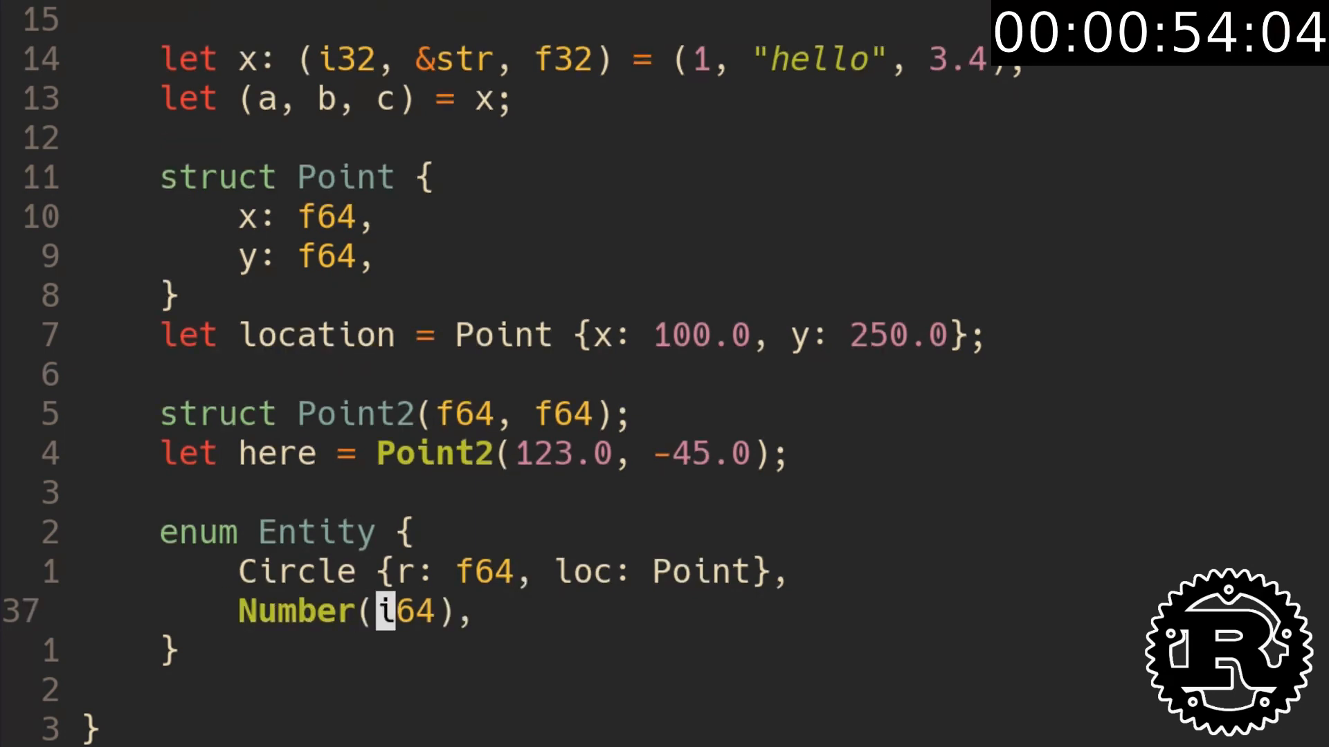
pyautogui.write('Nothing,')
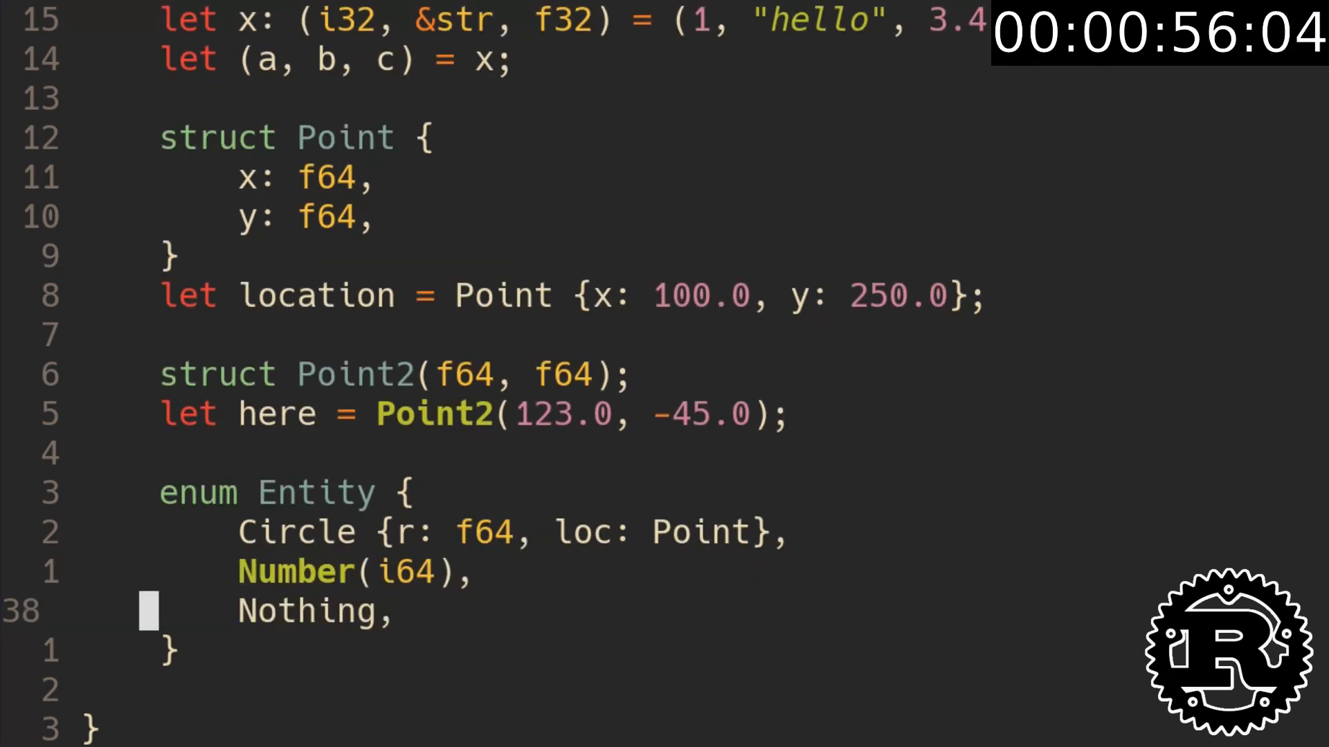
# - Declare const TAO: Entity and begin if let Entity::Number() = len
pyautogui.write('const TAO: Entity = Entity::Nothing;')
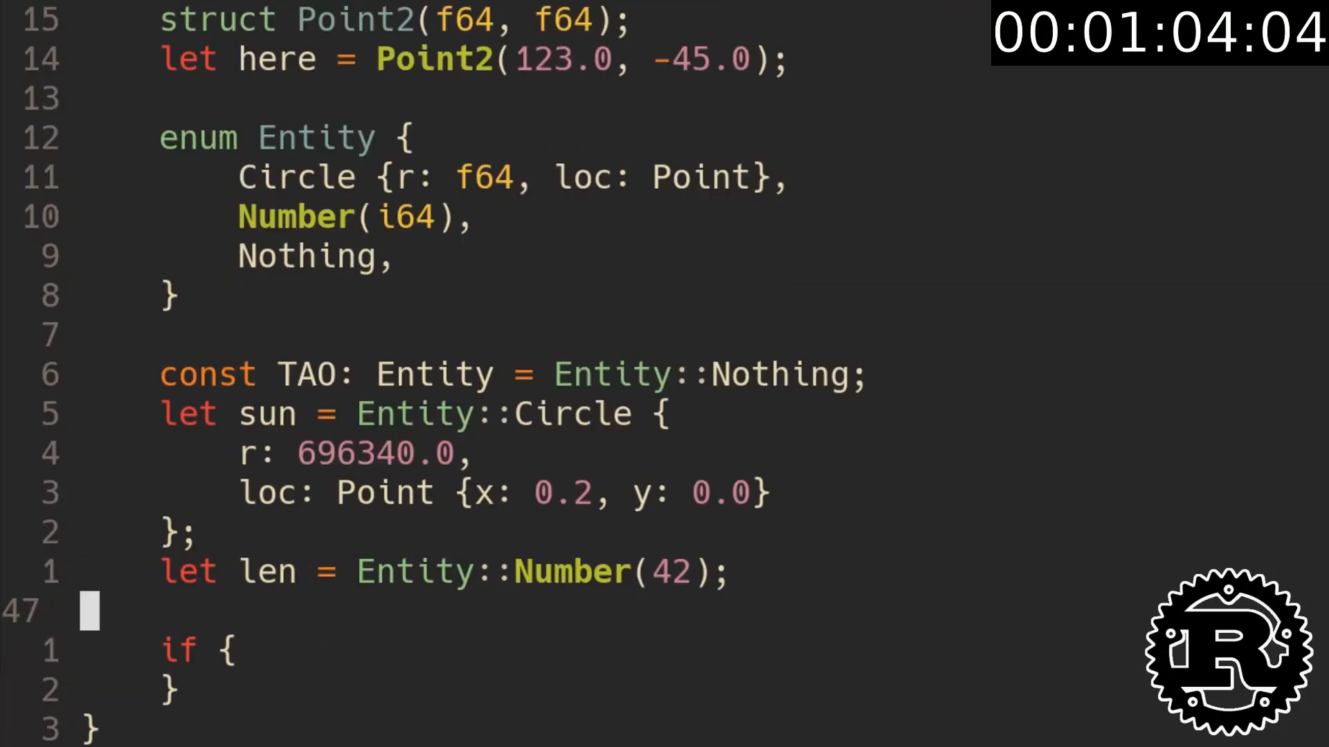
pyautogui.write('let Entity::Number() = len')
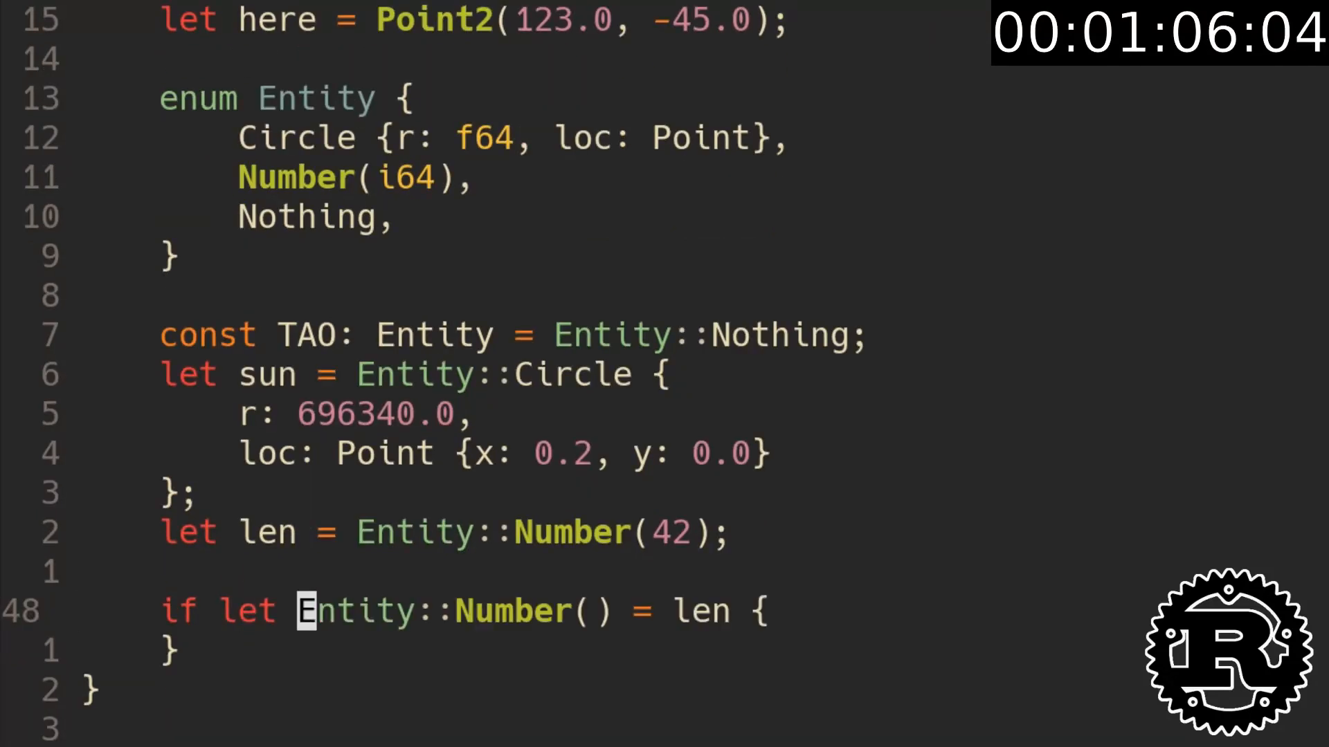